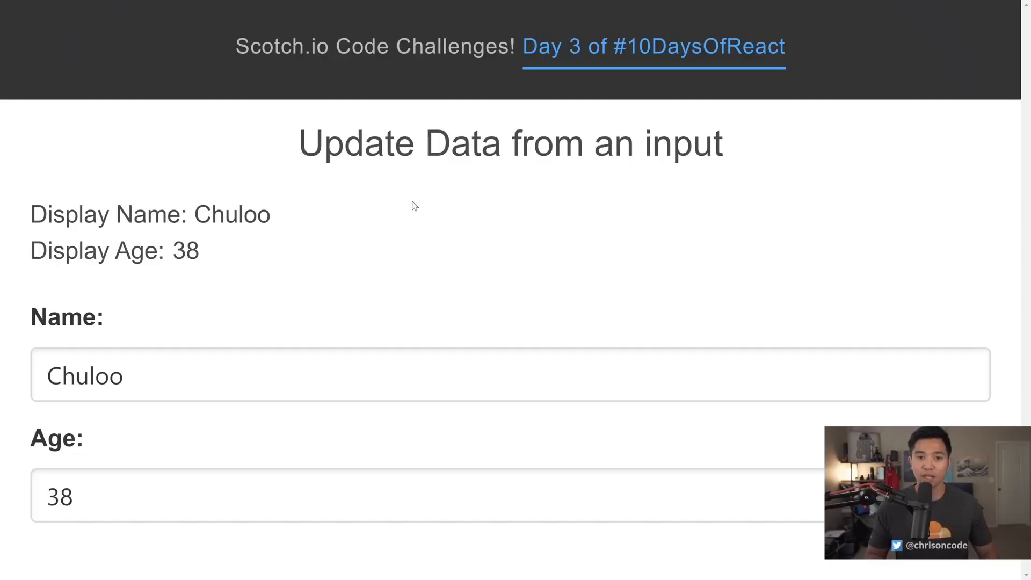
mouse_move(390, 241)
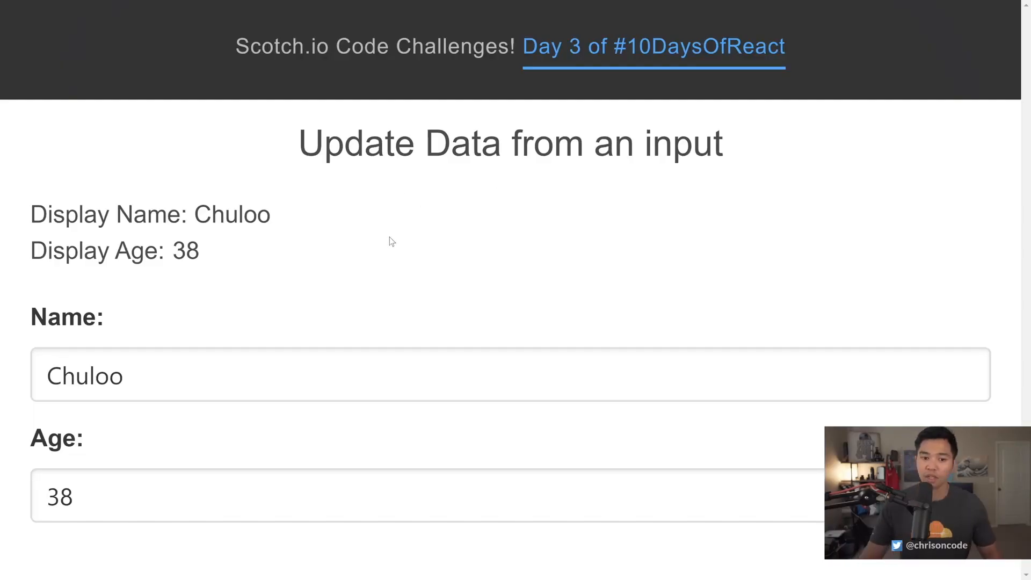
mouse_move(242, 233)
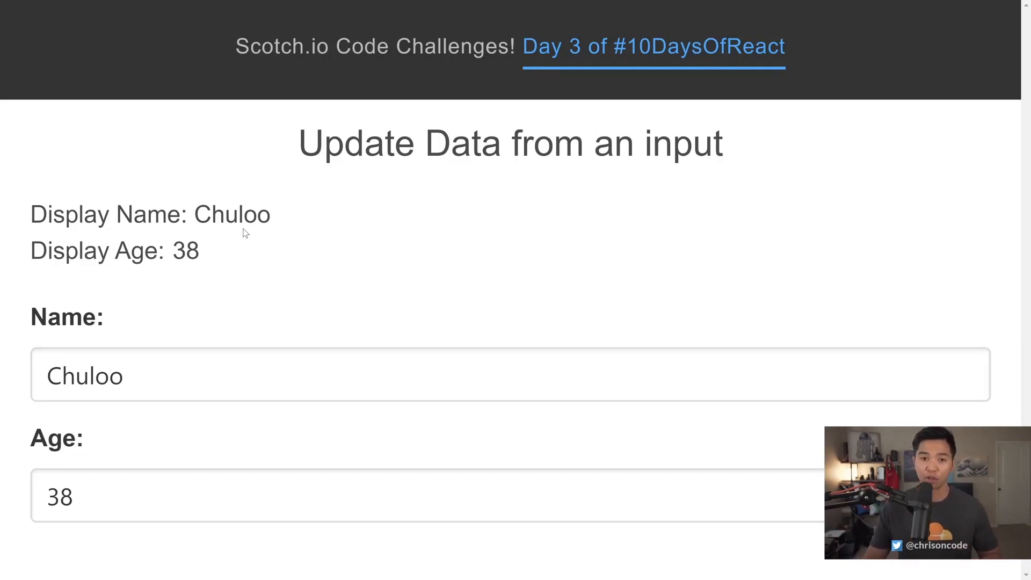
mouse_move(229, 314)
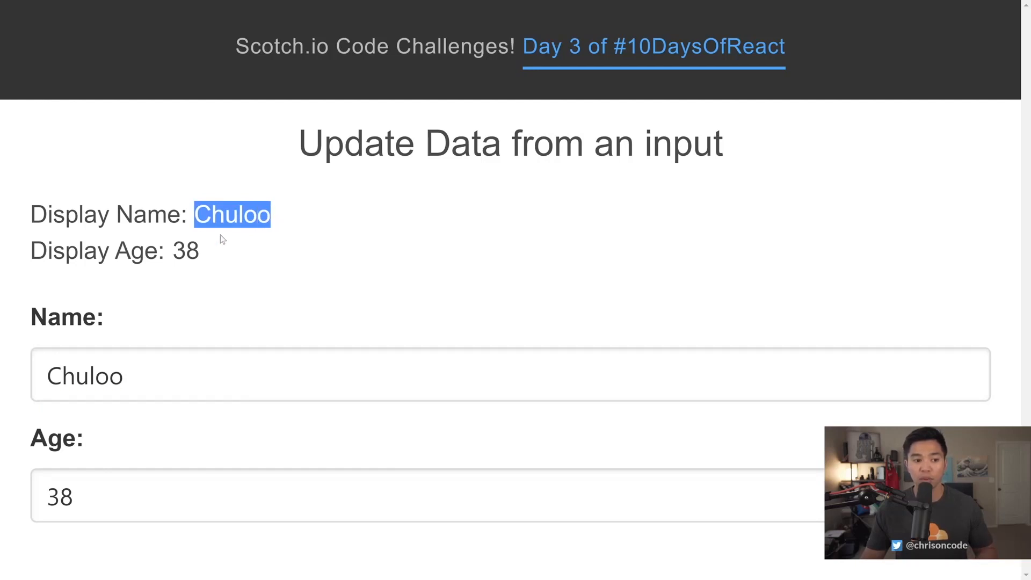
Replace Chuloo with Chris in the preview's Name field and retype the age digit 0.
click(118, 376)
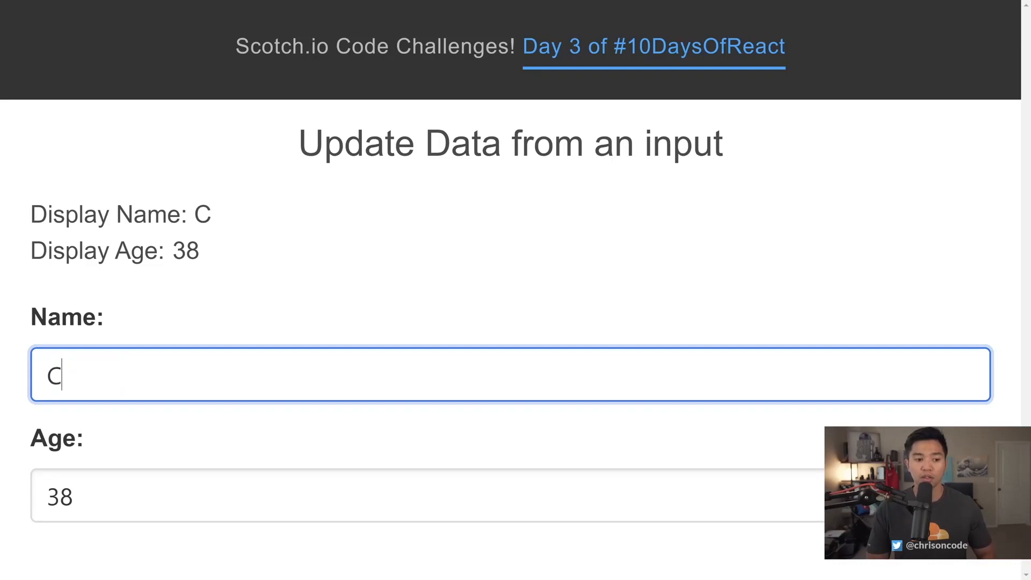
text(hris)
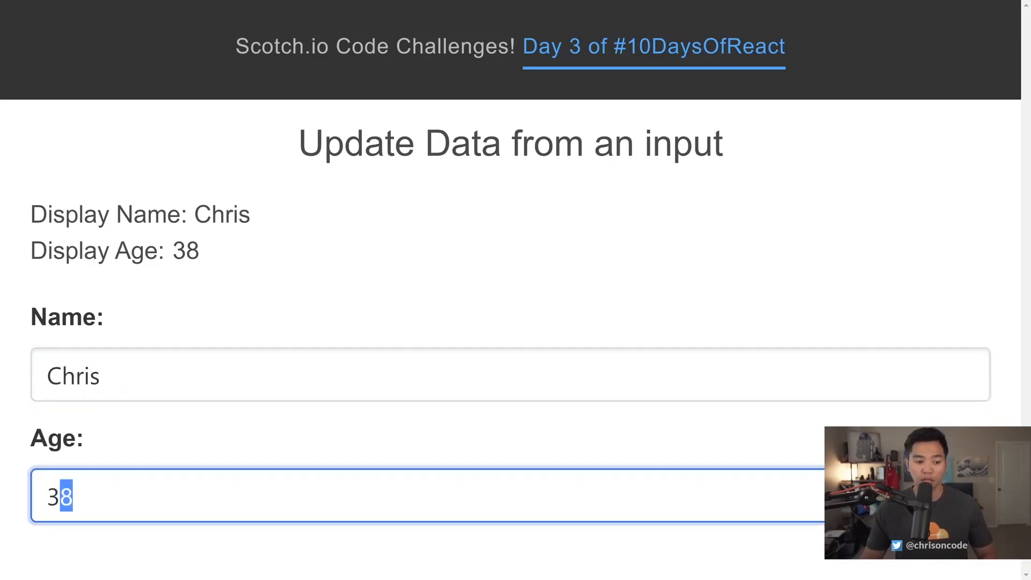
text(0)
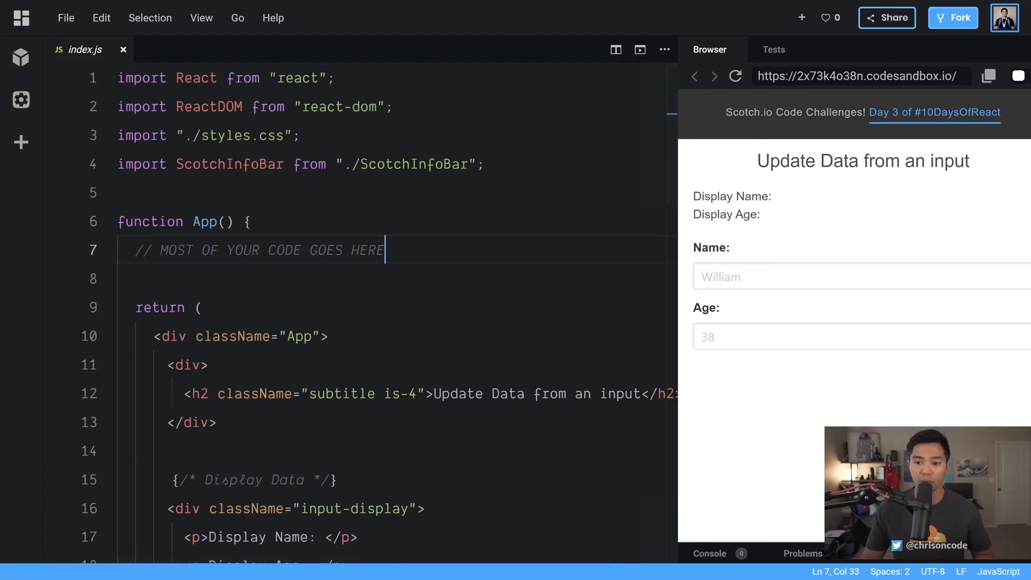
Scroll through the starter index.js JSX down to the Display Data block.
scroll(down, 3)
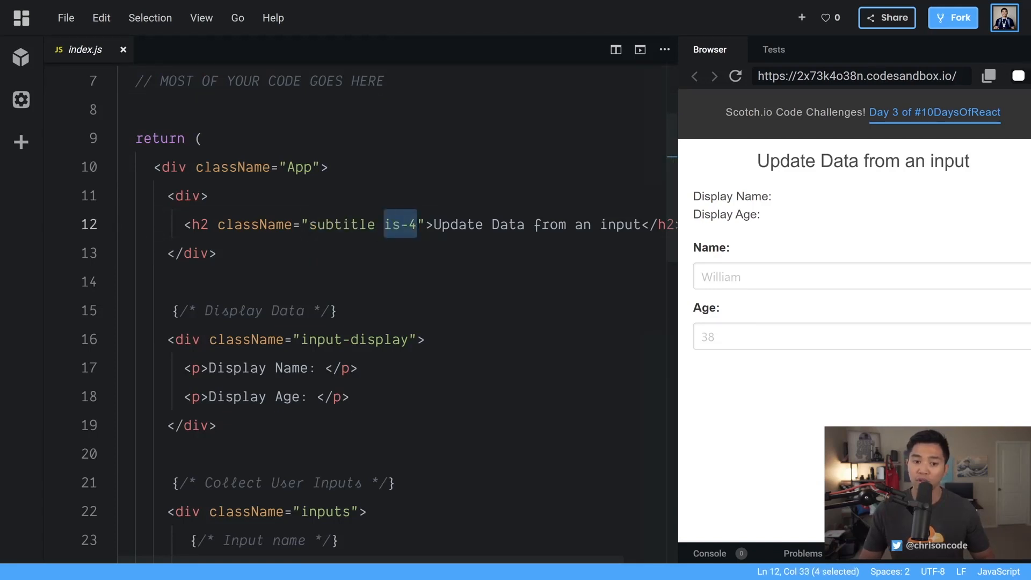
scroll(down, 3)
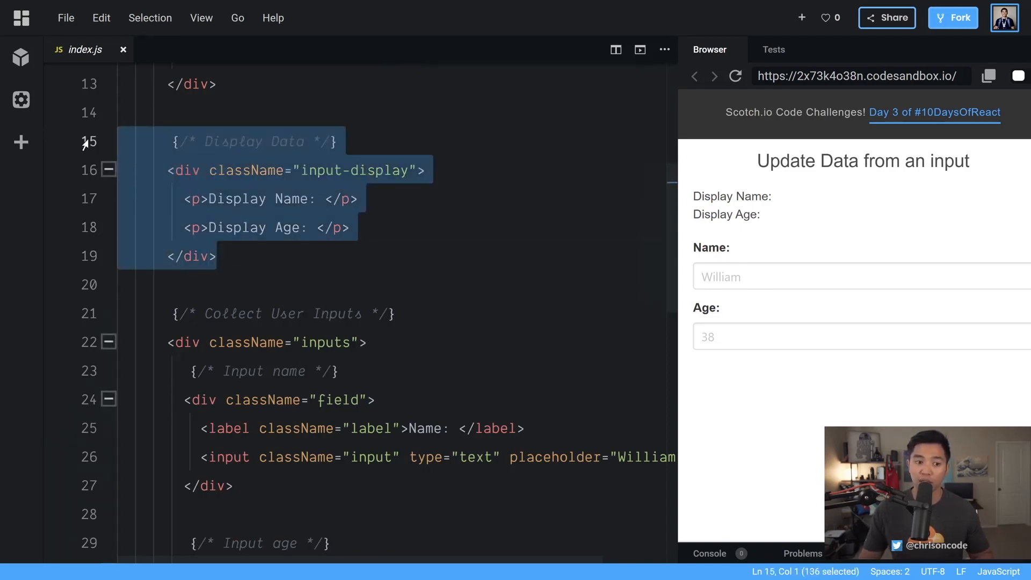
scroll(down, 3)
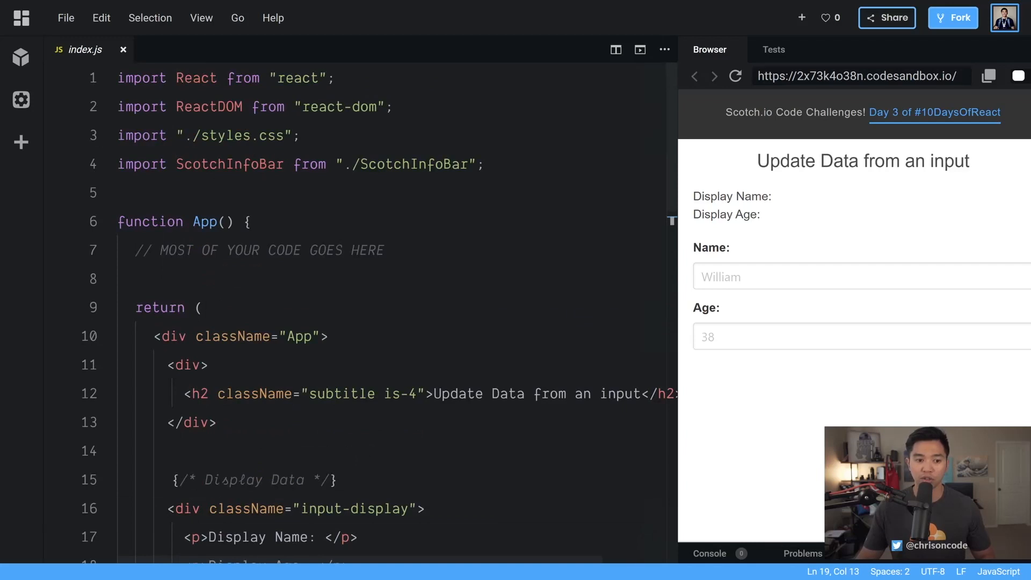
drag(135, 249, 384, 250)
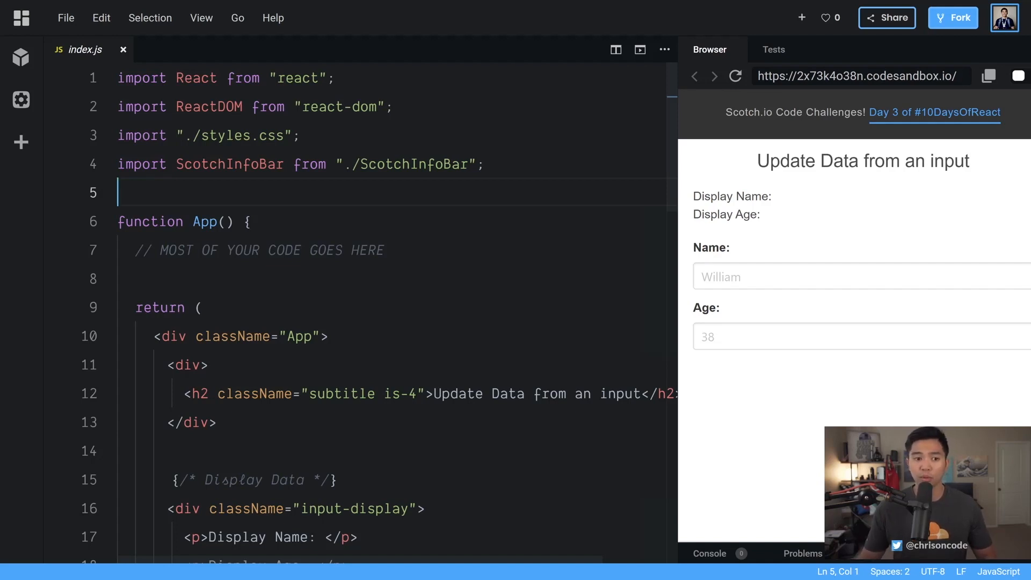
Add const name = 'chris'; in App and render {name} in the Display Name paragraph.
scroll(down, 3)
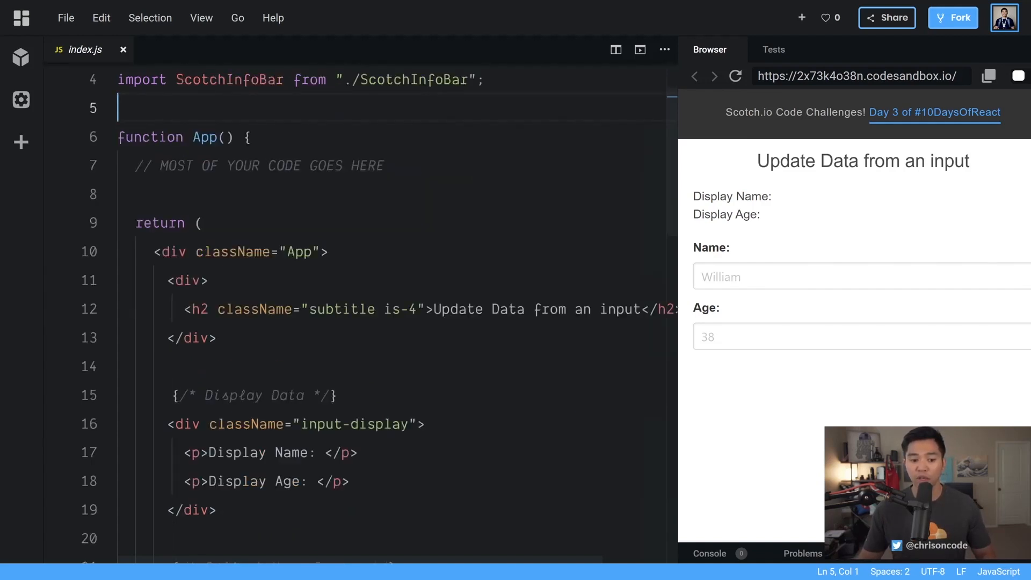
click(327, 452)
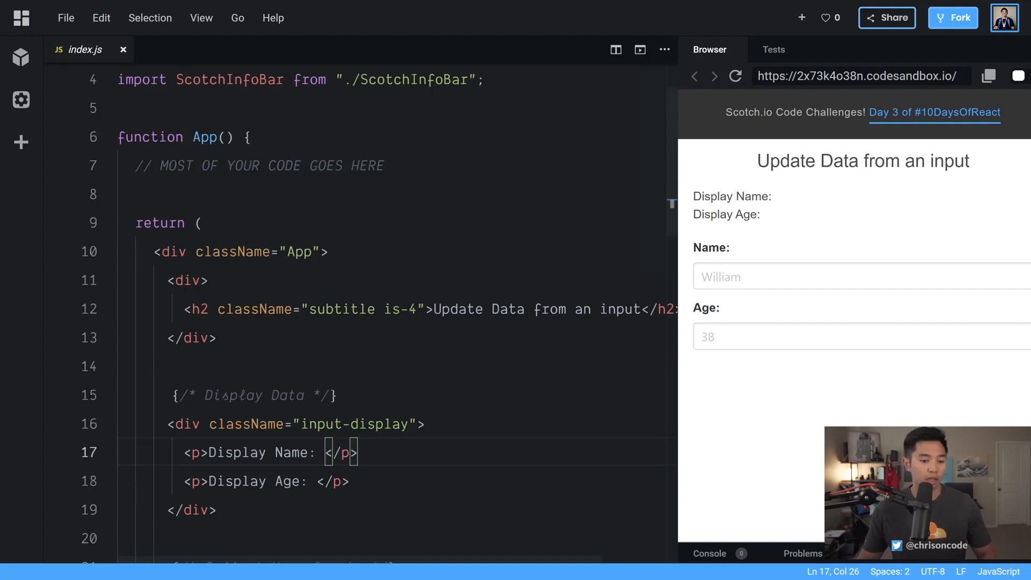
click(317, 481)
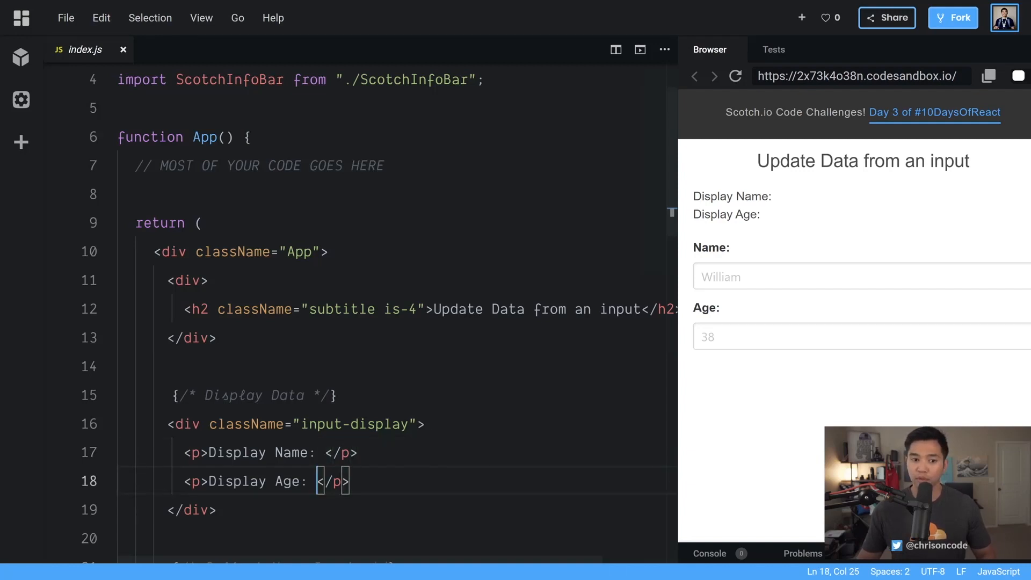
text(const)
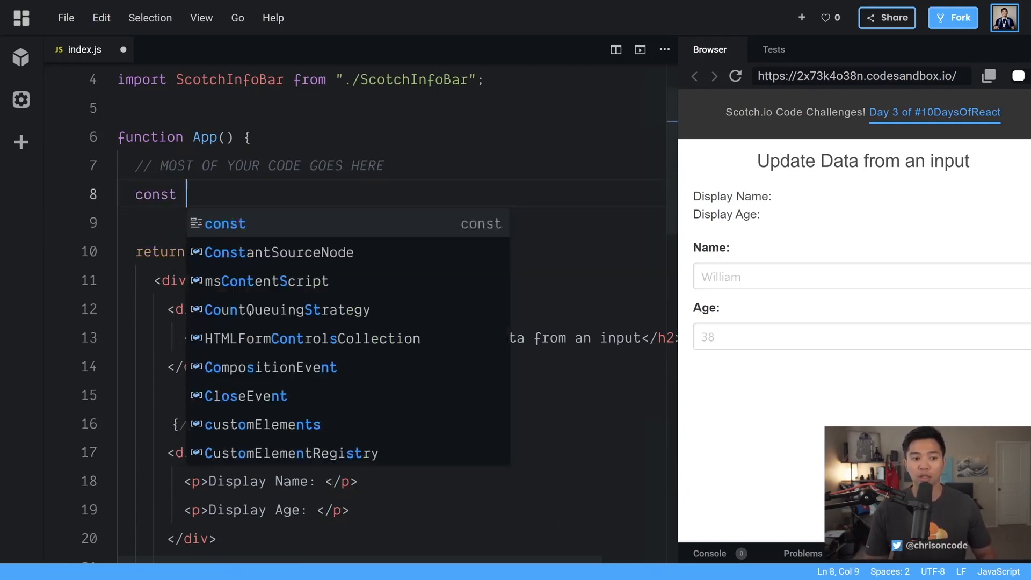
text(name =)
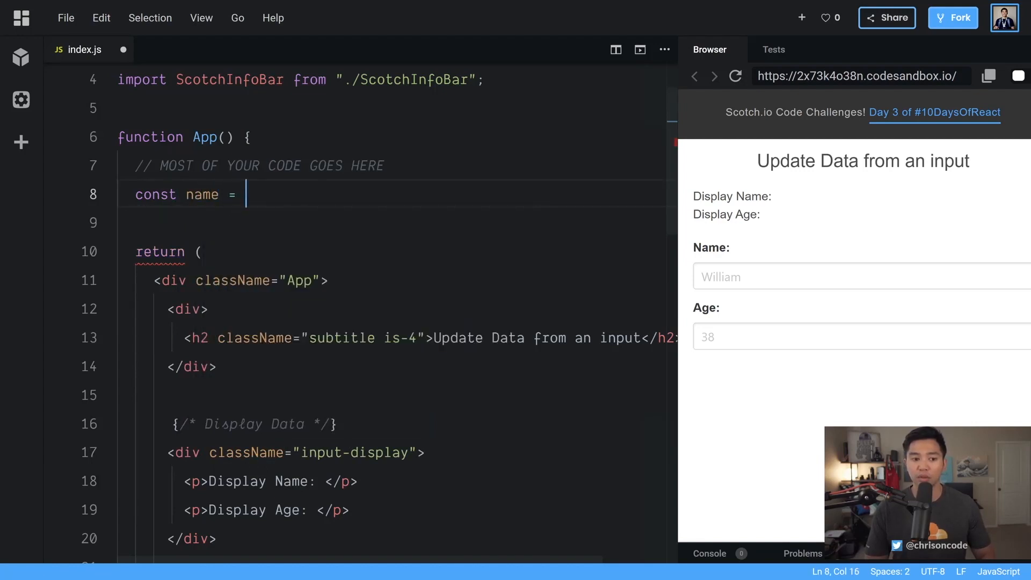
text('chris';)
click(393, 480)
text({)
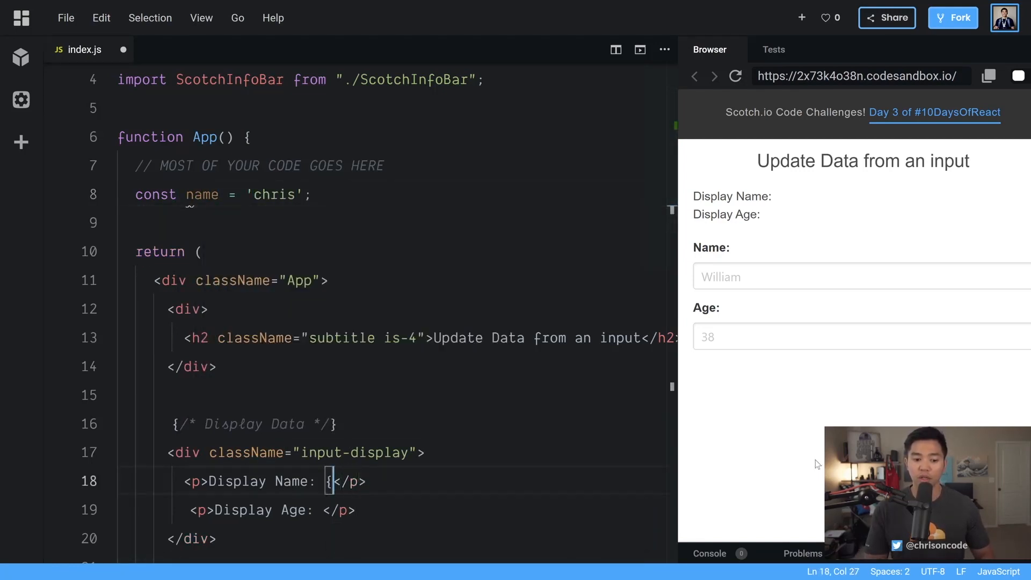
text(chris)
text(name)
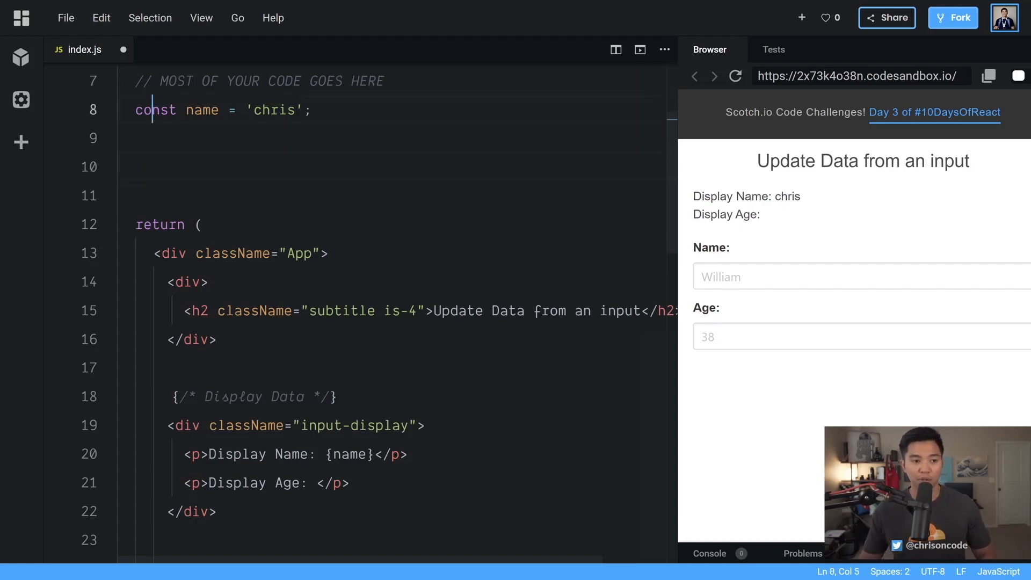
Declare name with let, trial a name = 'blahhh' reassignment, and add a blank line atop App.
text(let)
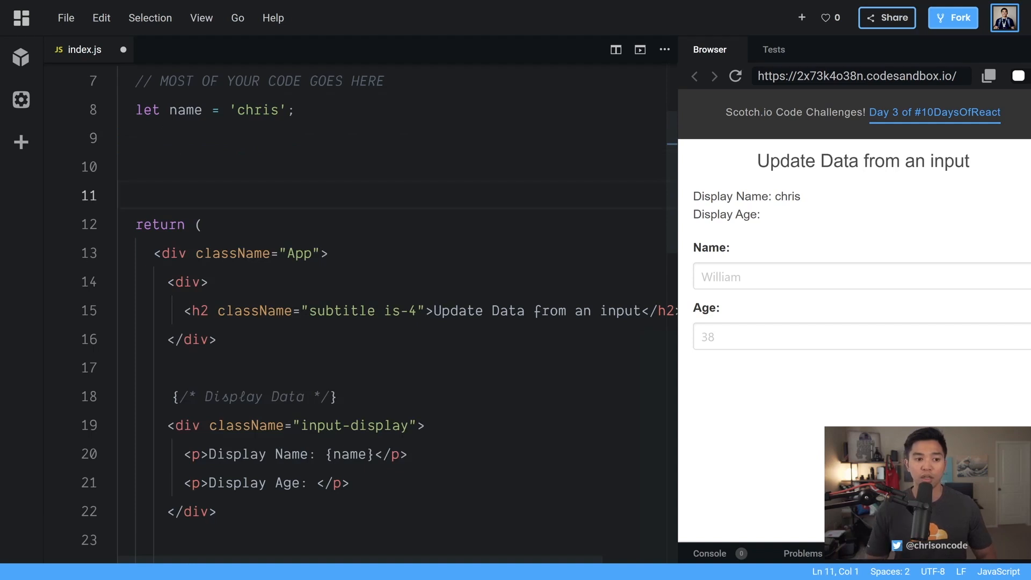
text(name = '')
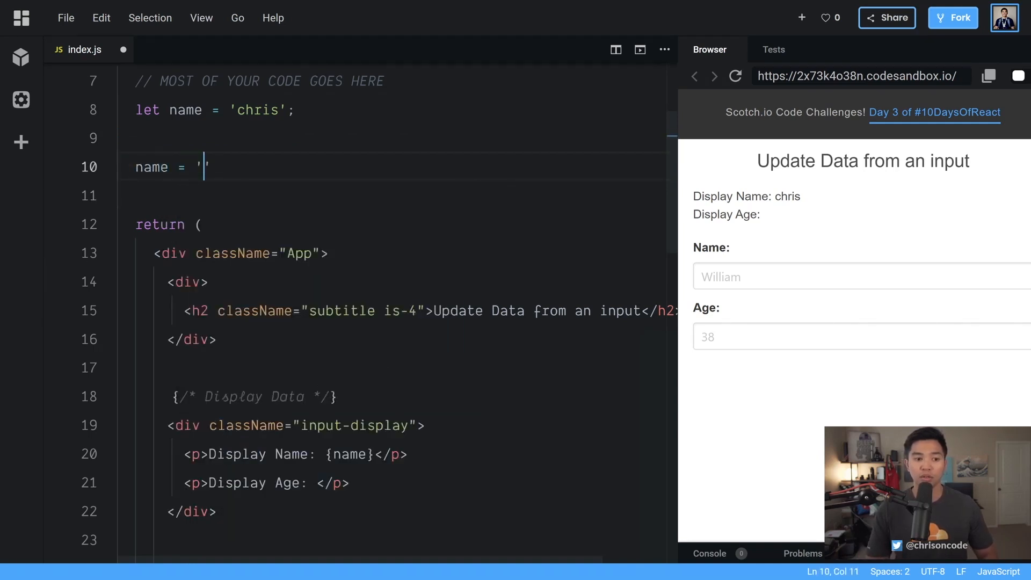
text(blahhh)
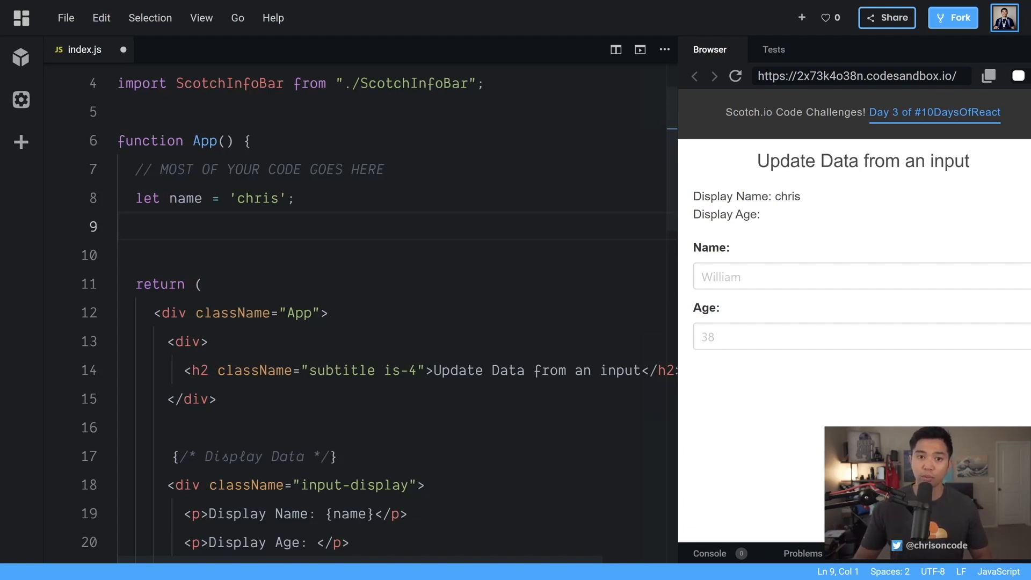
click(250, 140)
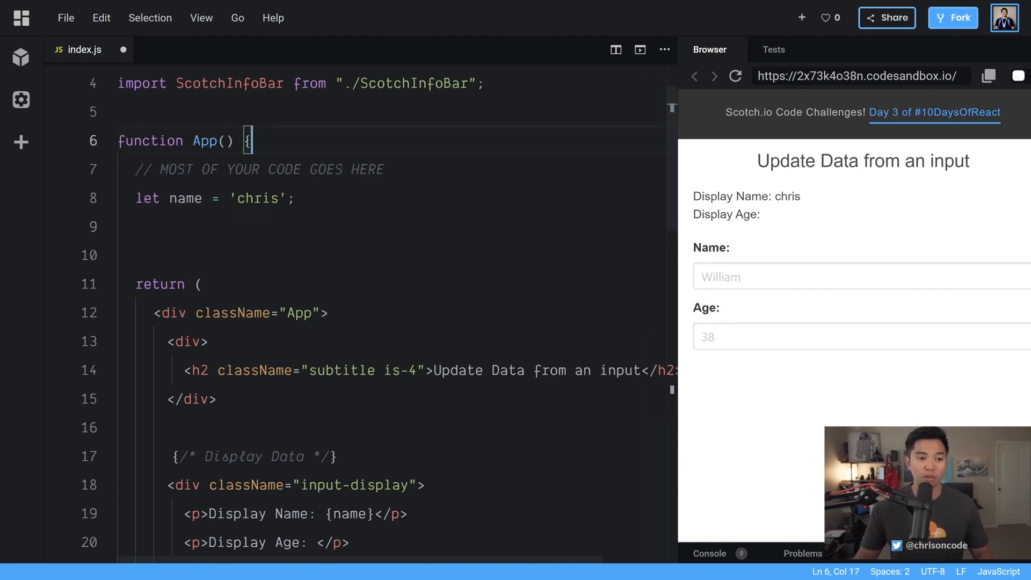
key(Enter)
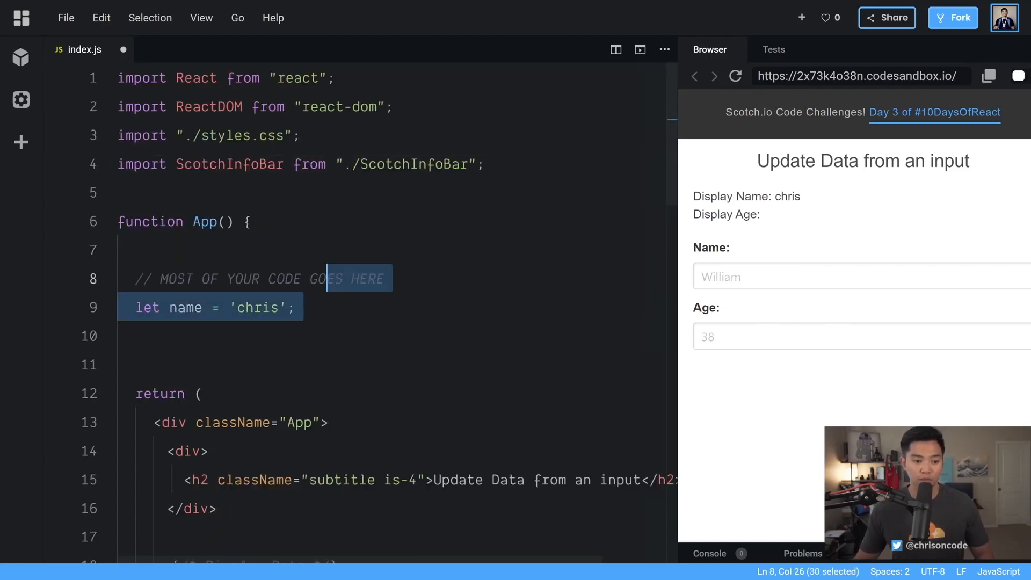
Type const [name, setName] = useState and accept the useState auto-import from react.
text(const)
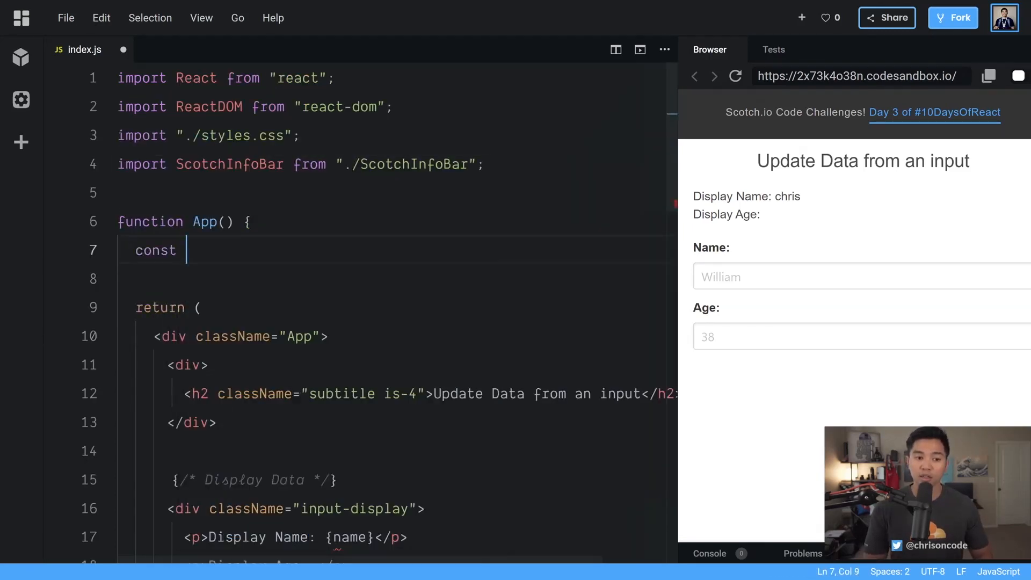
text([])
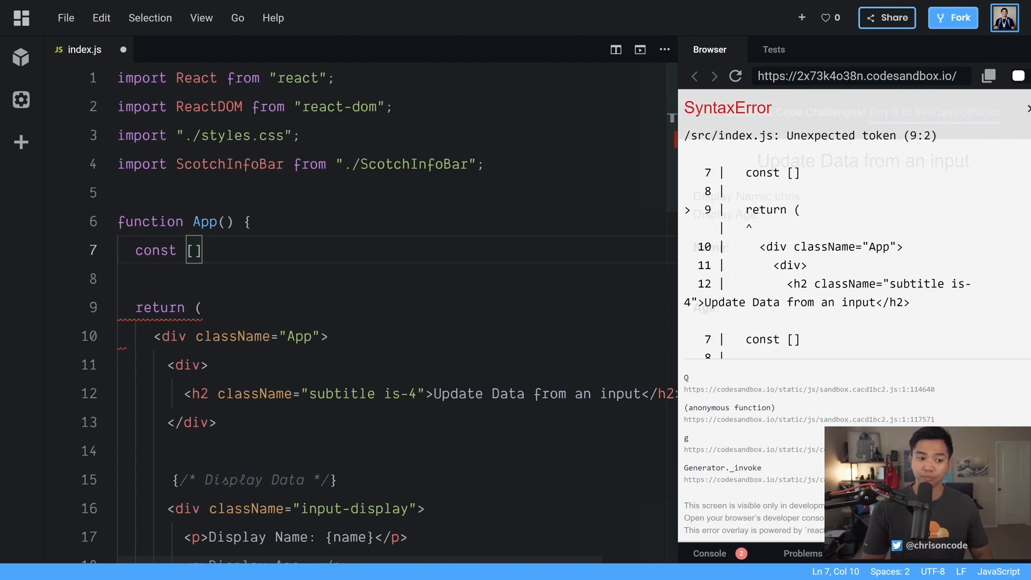
text(name, setName)
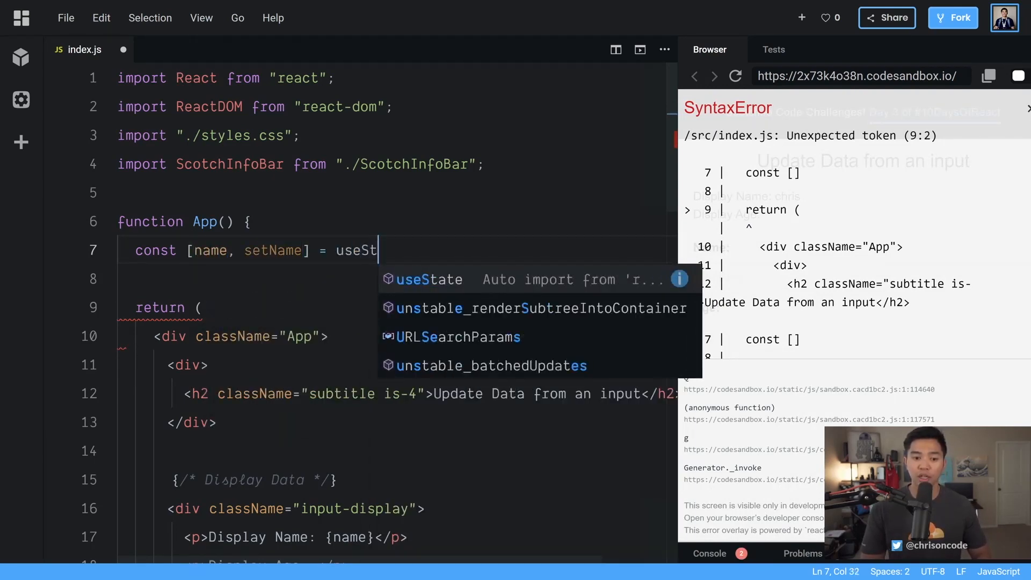
text(ate)
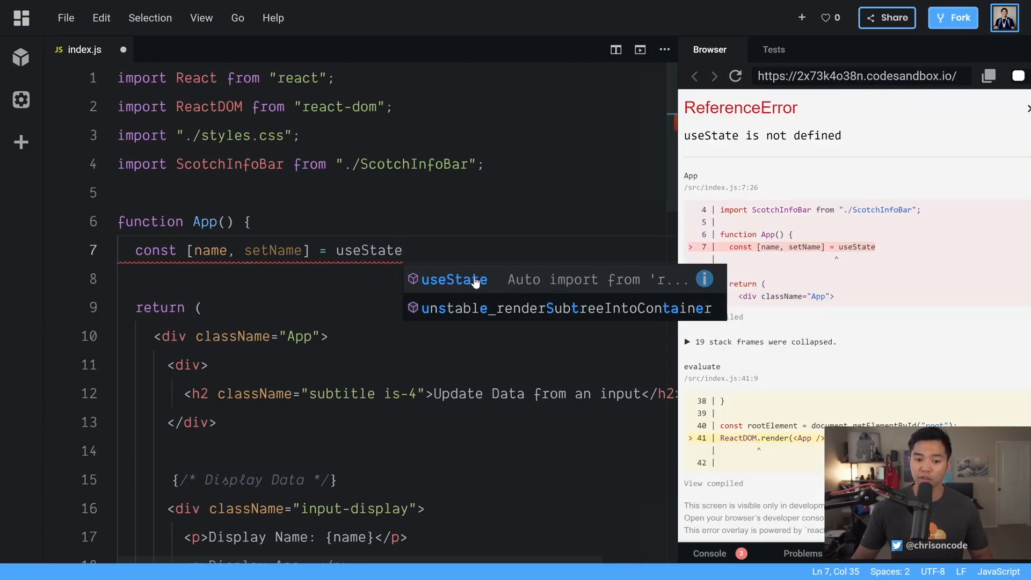
click(453, 279)
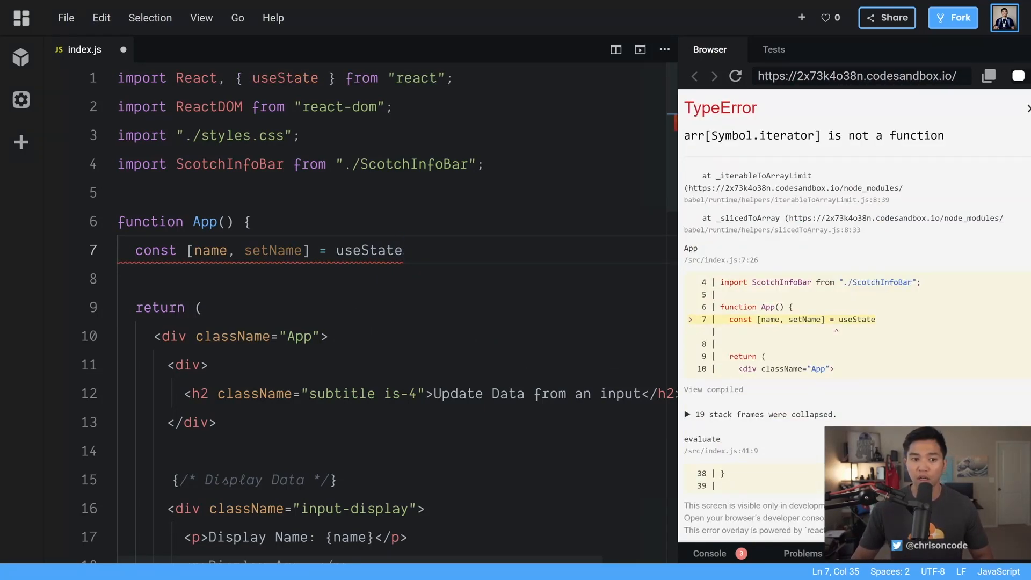
Complete the call as useState('Chris'); so the preview shows Display Name: Chris.
drag(234, 77, 332, 78)
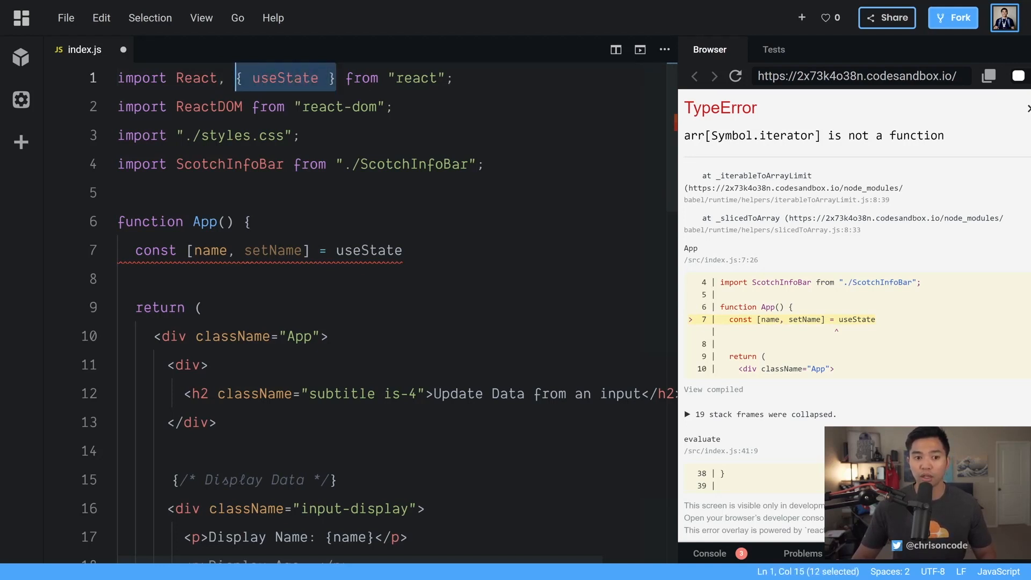
double_click(369, 250)
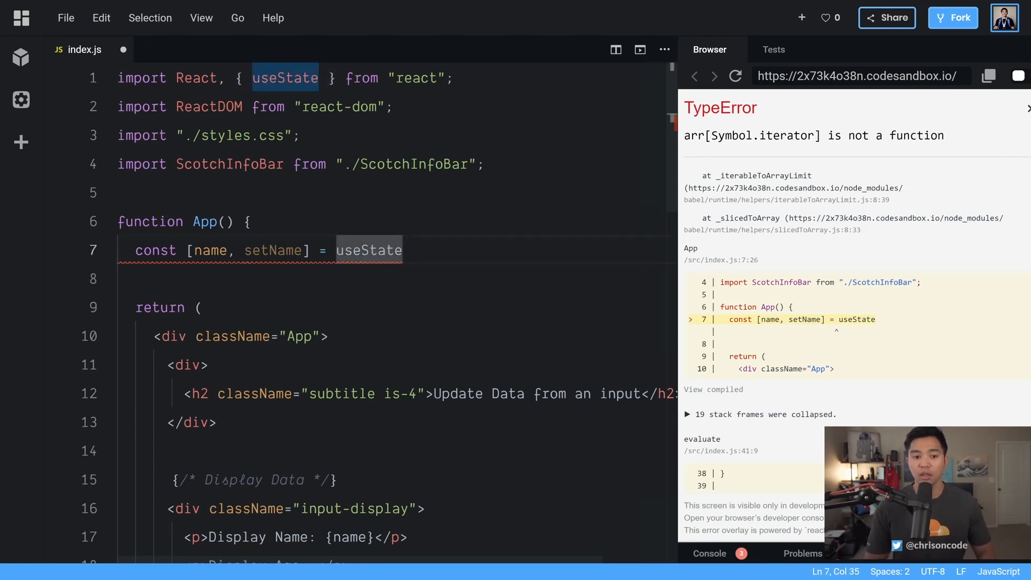
text((''))
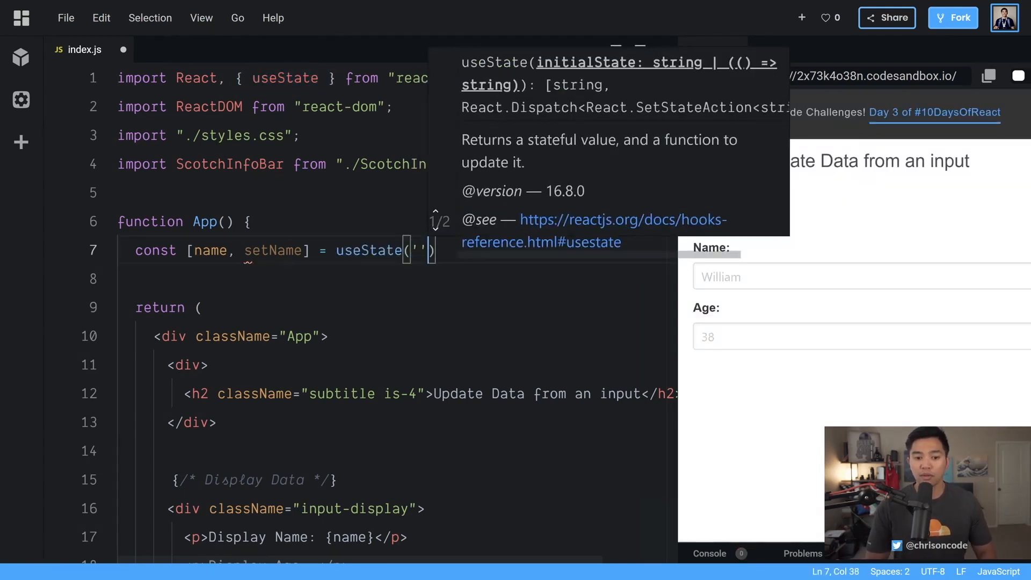
text(Chris)
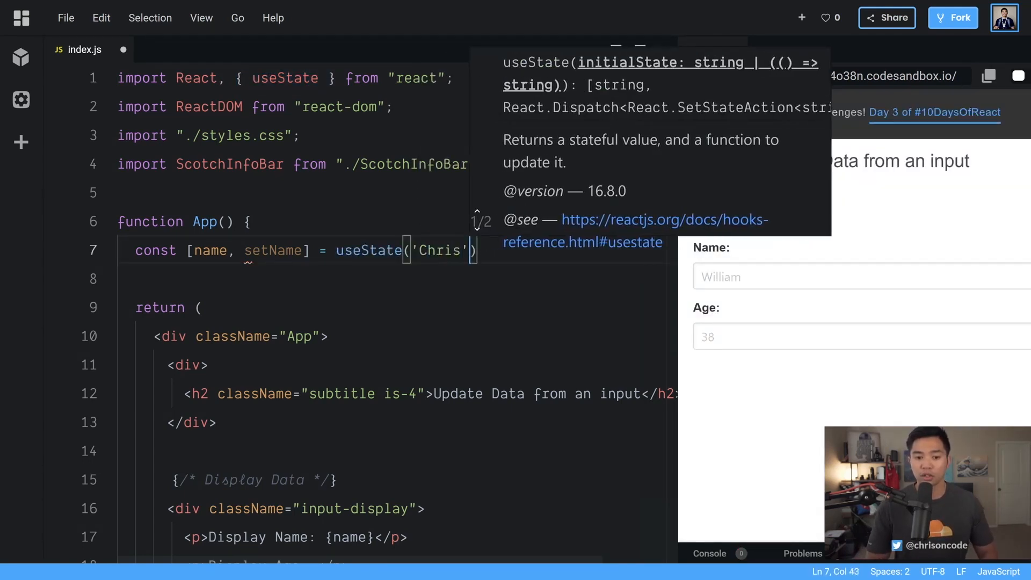
text(;)
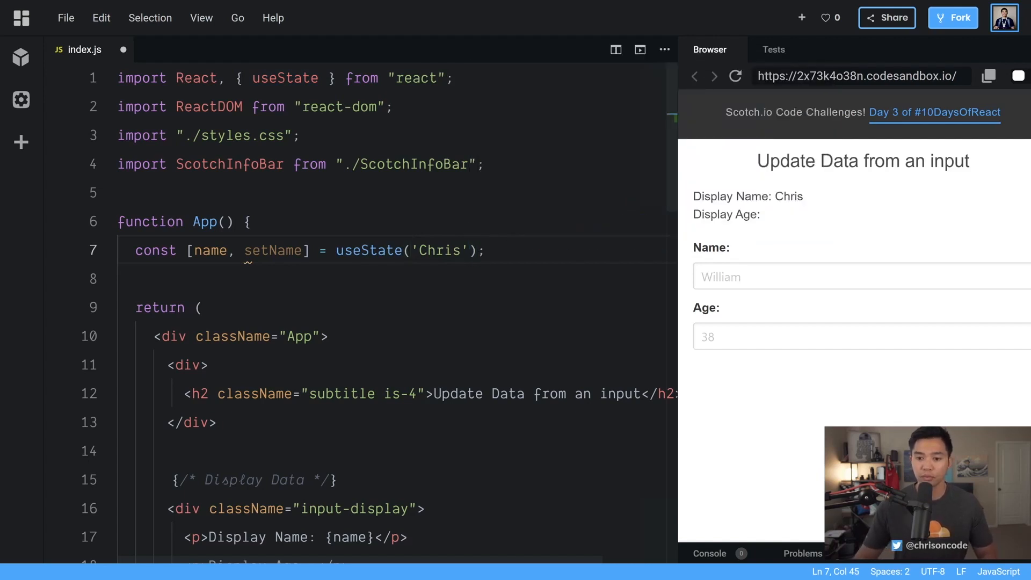
double_click(210, 250)
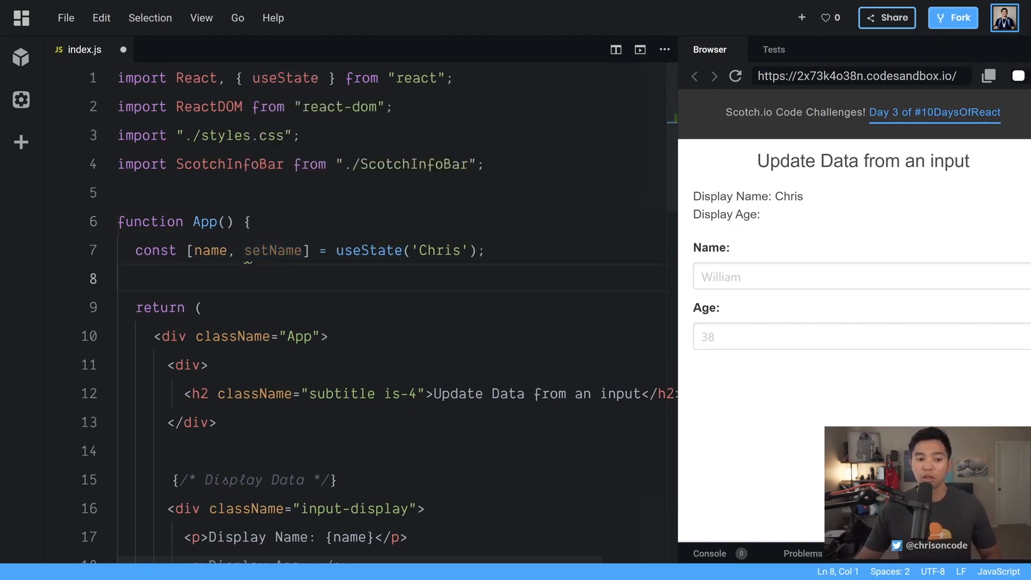
click(133, 279)
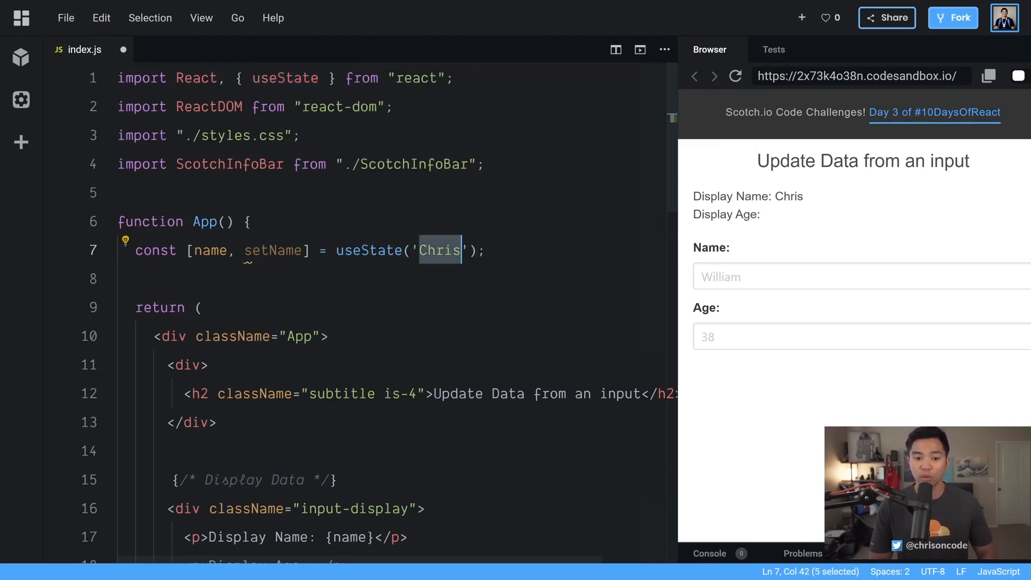
Change the useState starting value to 'Nick' and highlight Nick in the preview.
text(Ni)
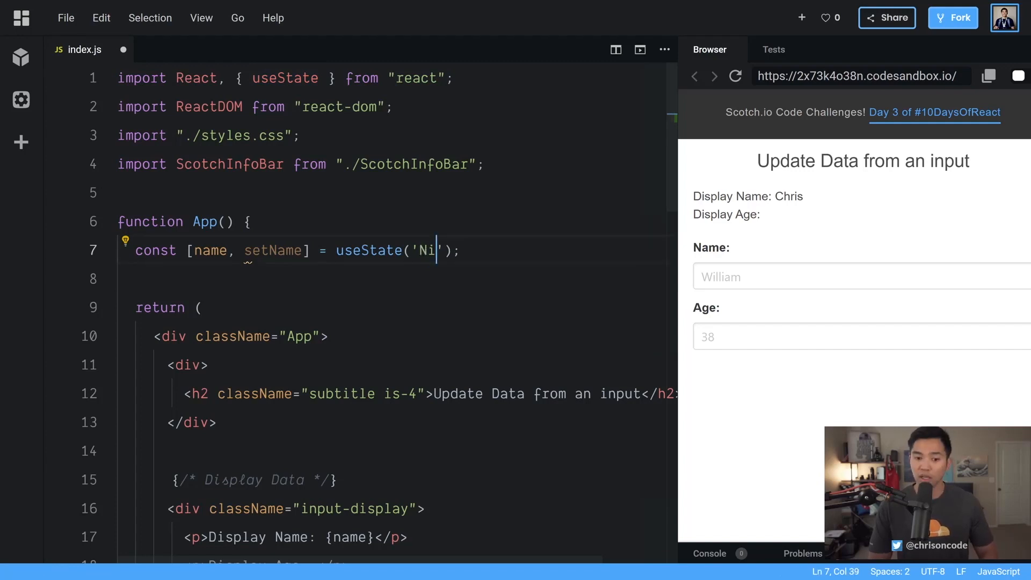
text(ck)
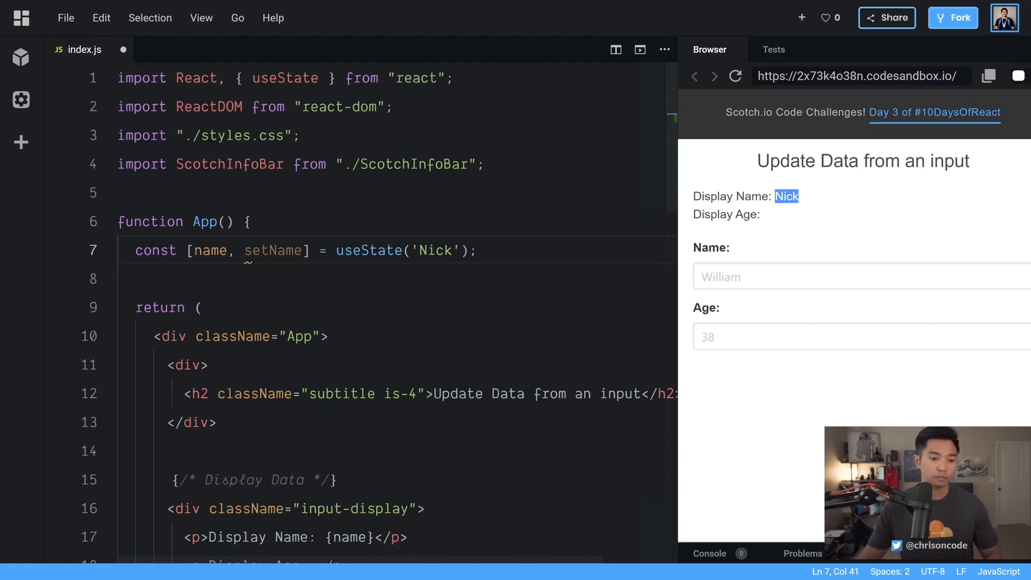
double_click(273, 250)
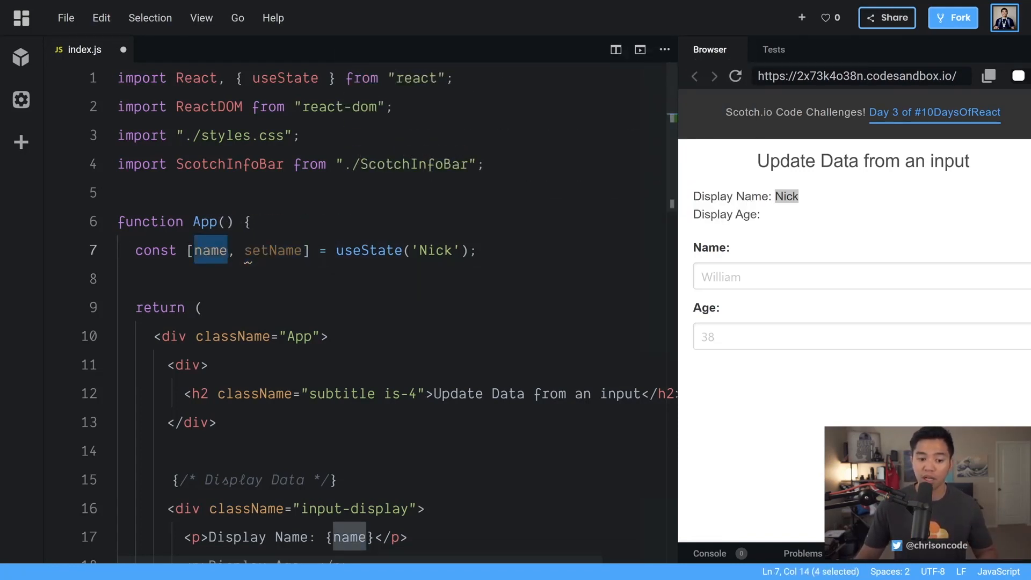
scroll(down, 3)
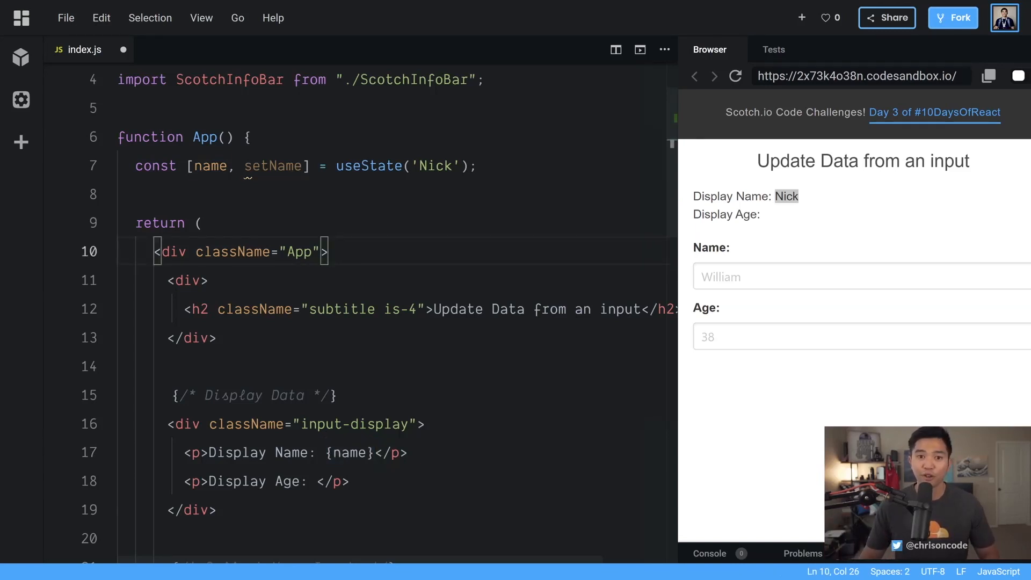
drag(196, 165, 309, 165)
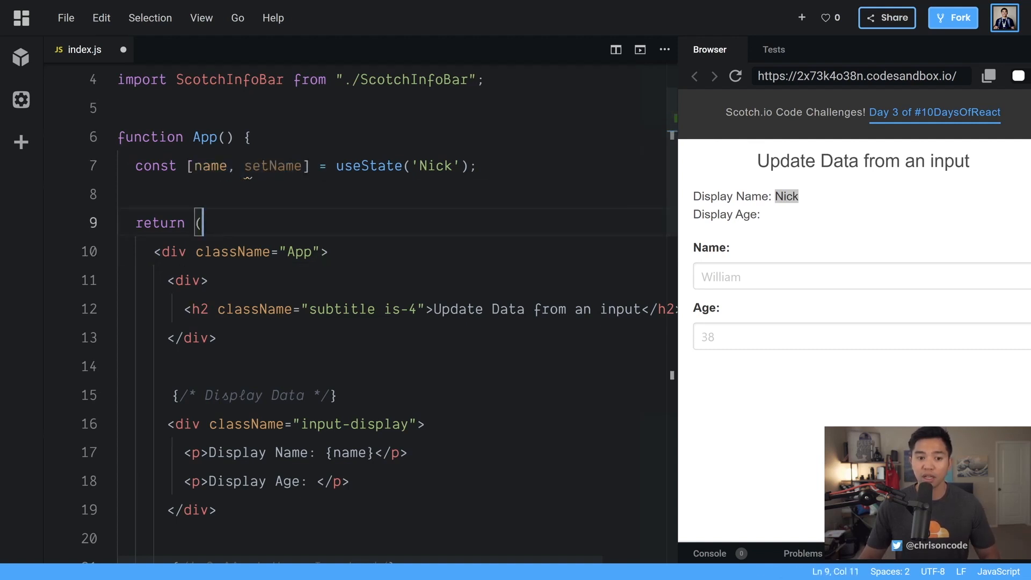
double_click(369, 166)
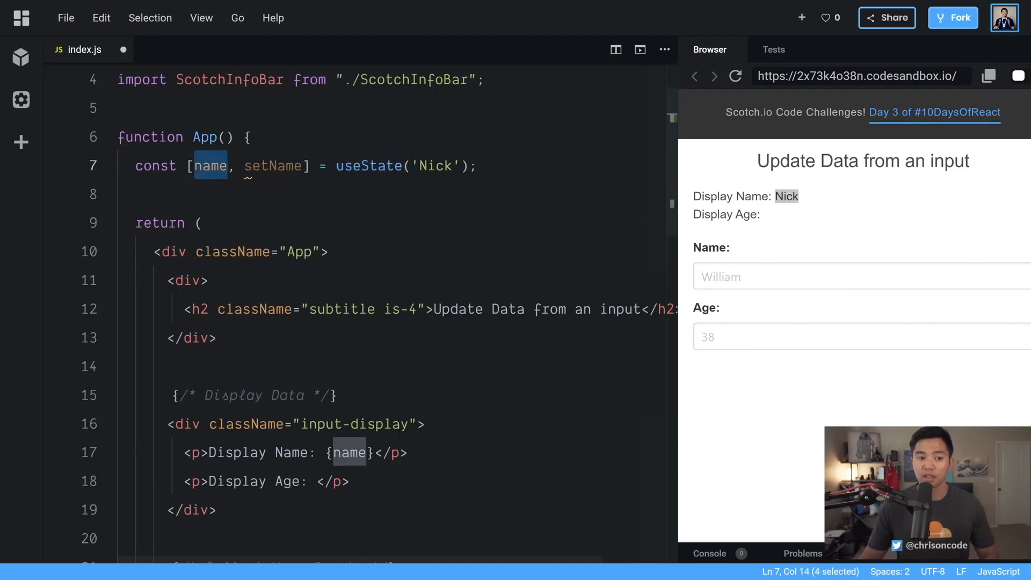
double_click(272, 165)
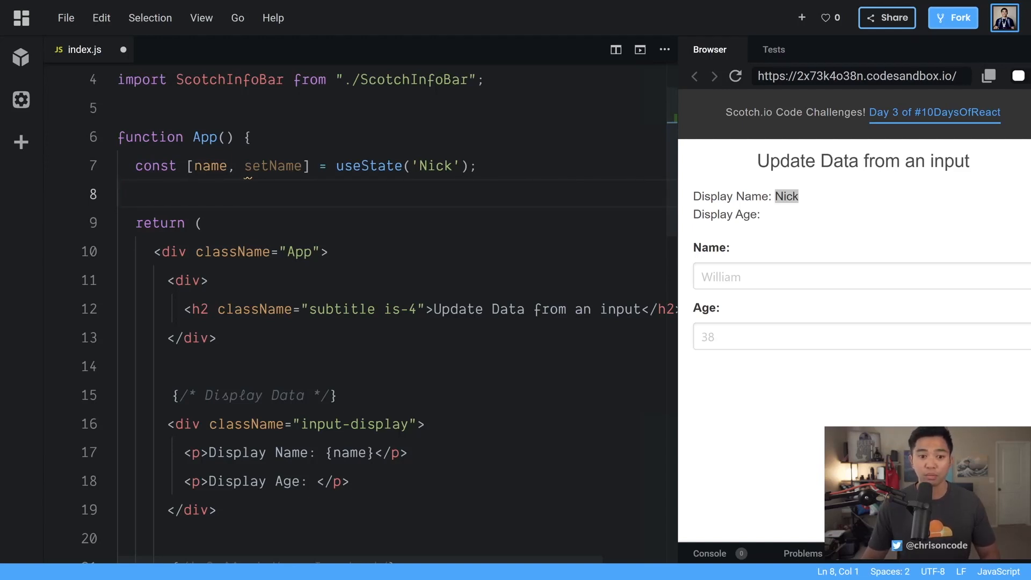
click(121, 194)
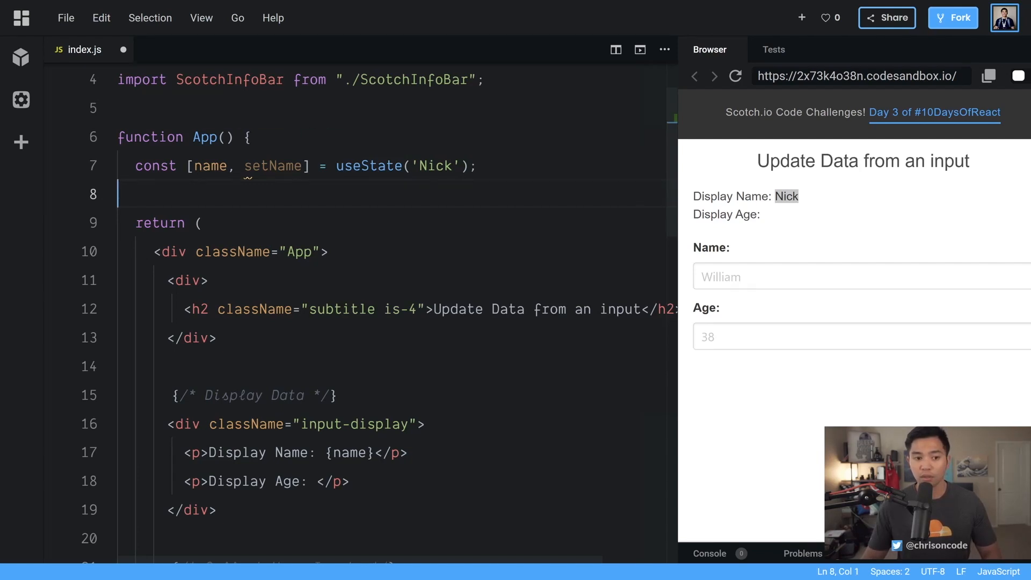
double_click(273, 166)
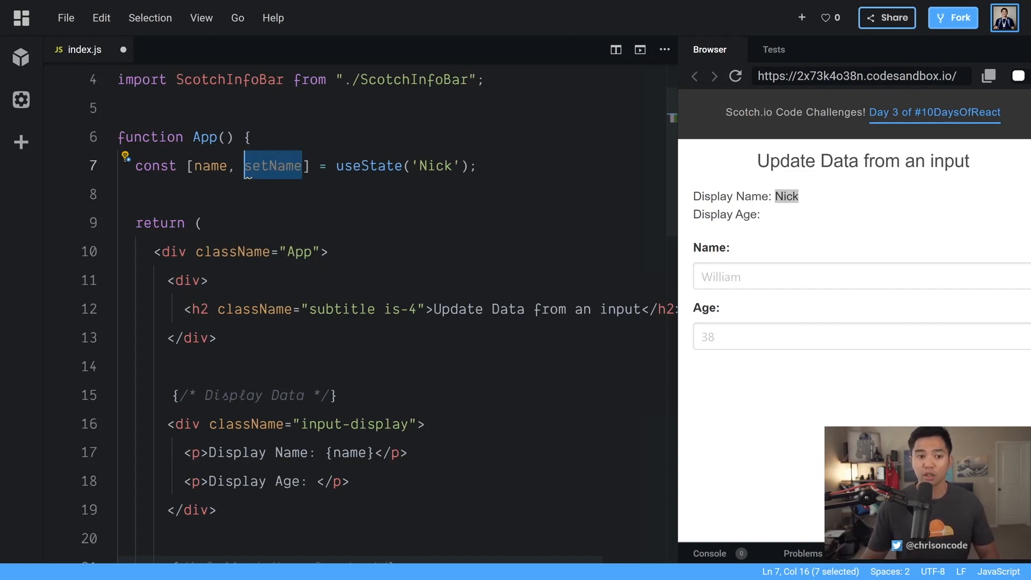
scroll(down, 3)
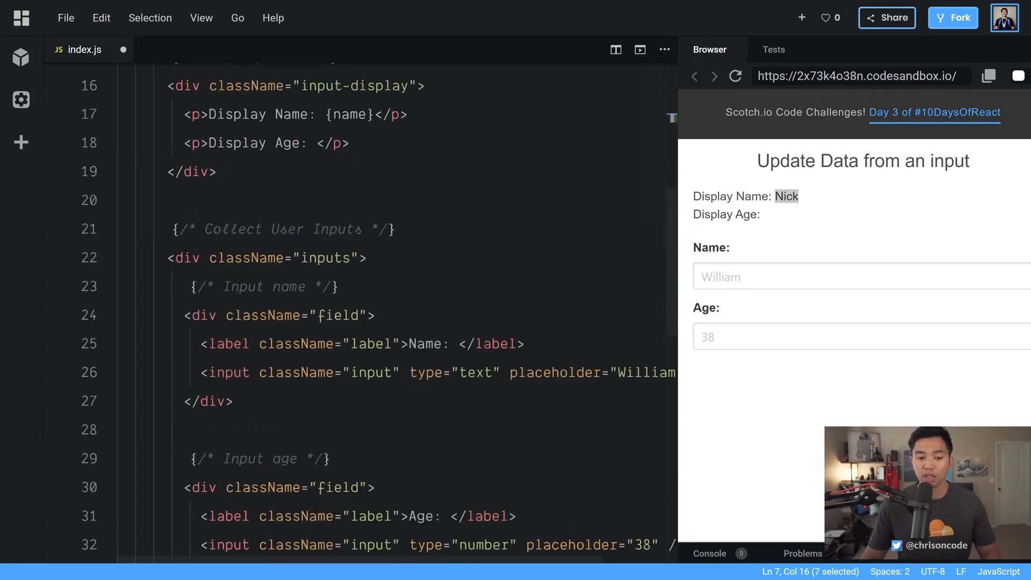
Widen the editor and add onChange={event => alert('hello')} to the name input.
drag(209, 372, 434, 372)
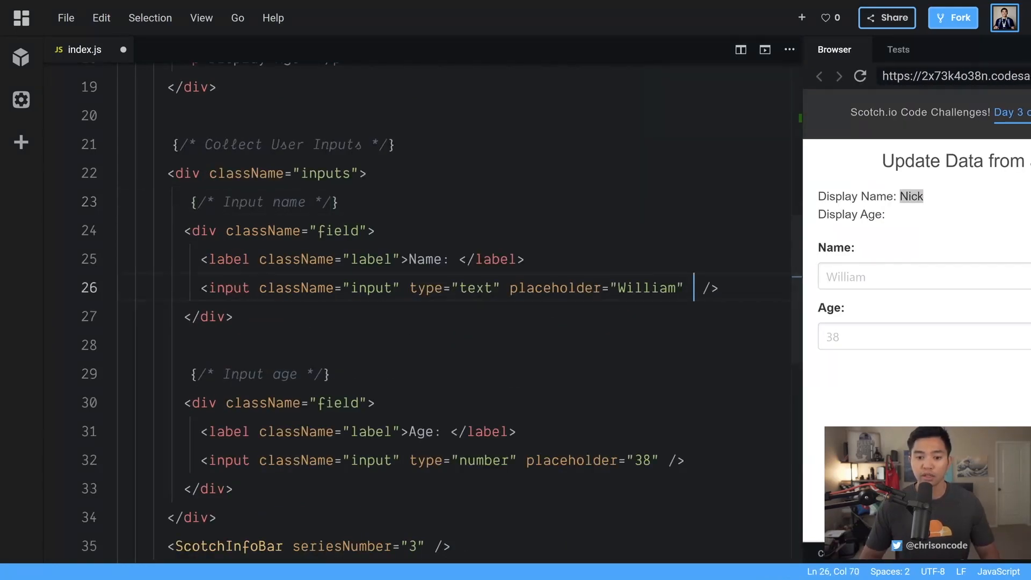
text(onChange=)
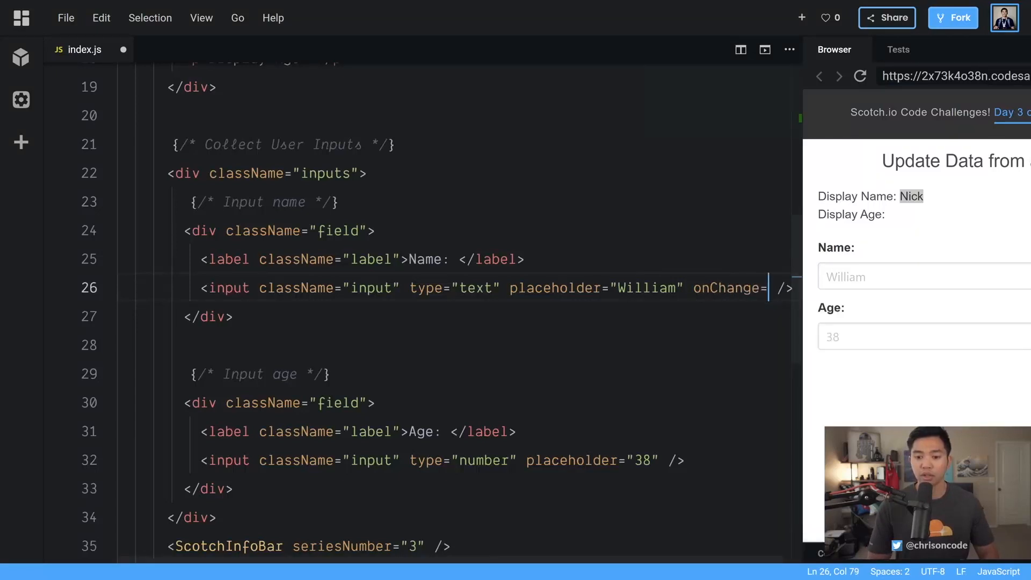
text({})
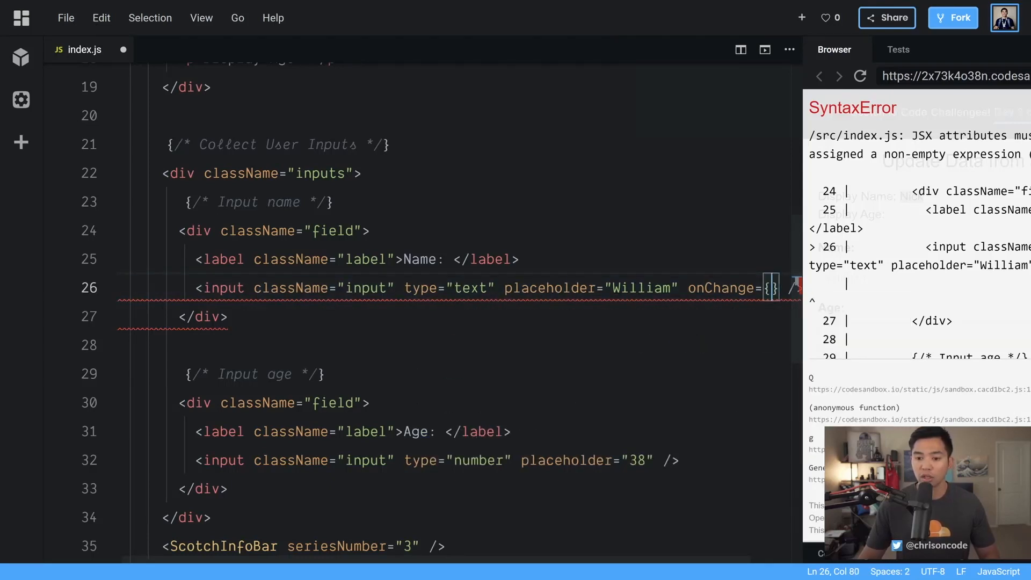
text(event)
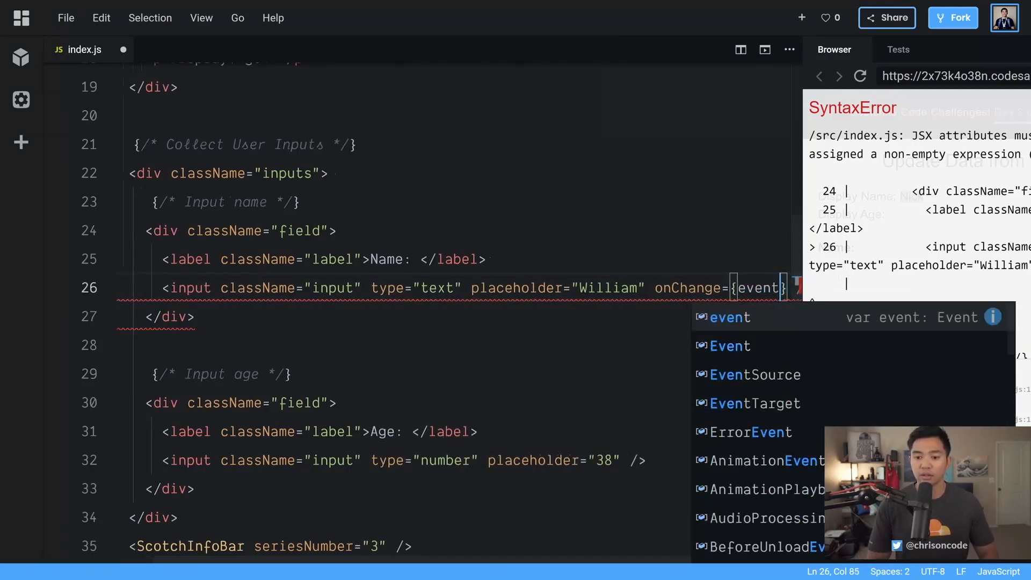
text(" => }")
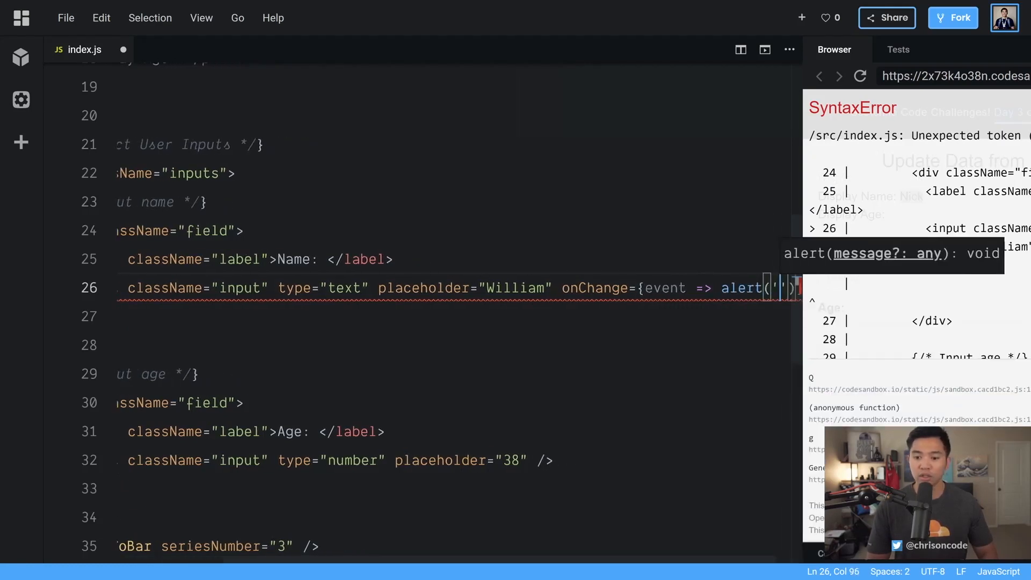
text(hello')})
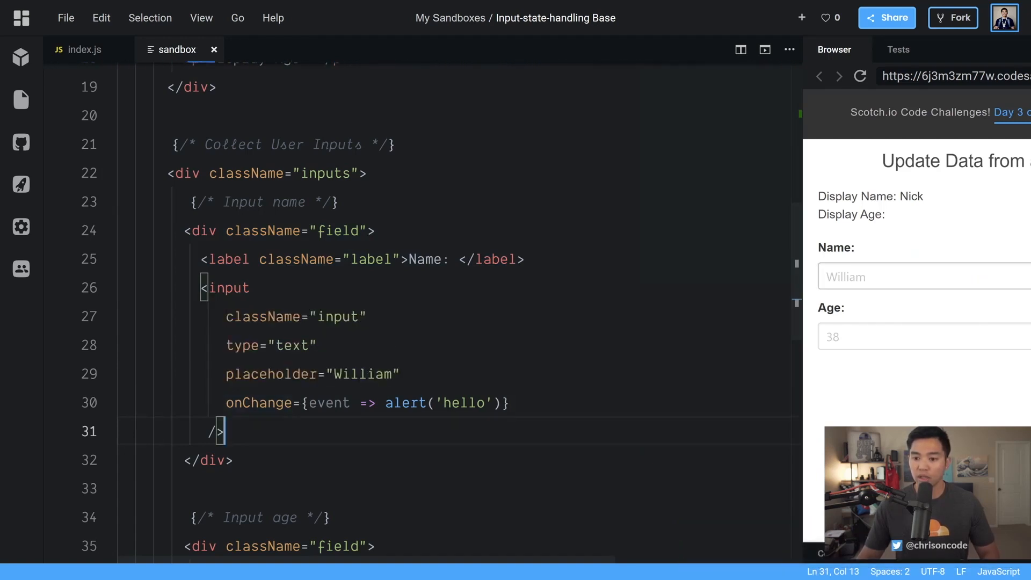
Type 'a' into the preview's Name field to trigger the hello alert.
click(920, 276)
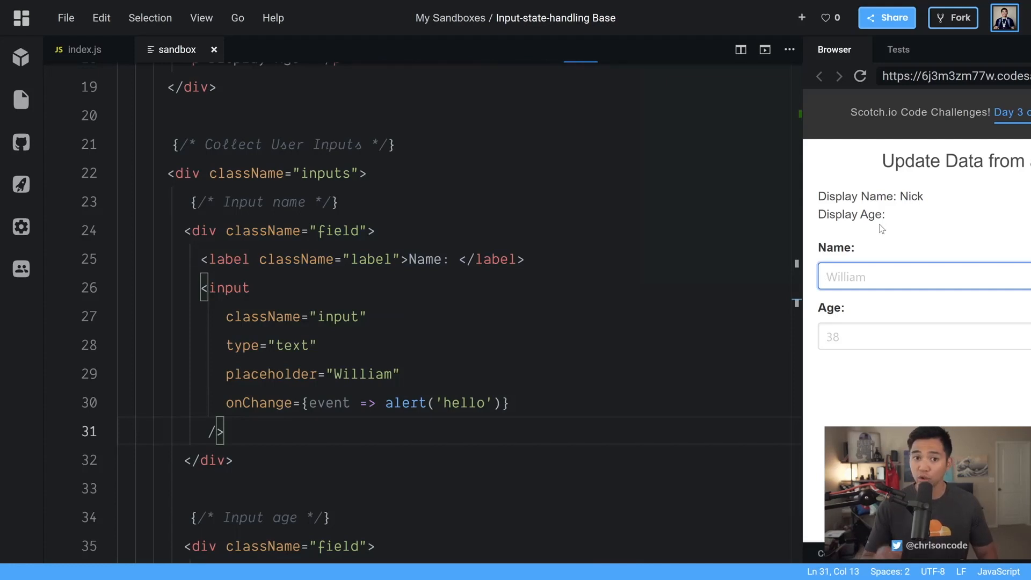
text(a)
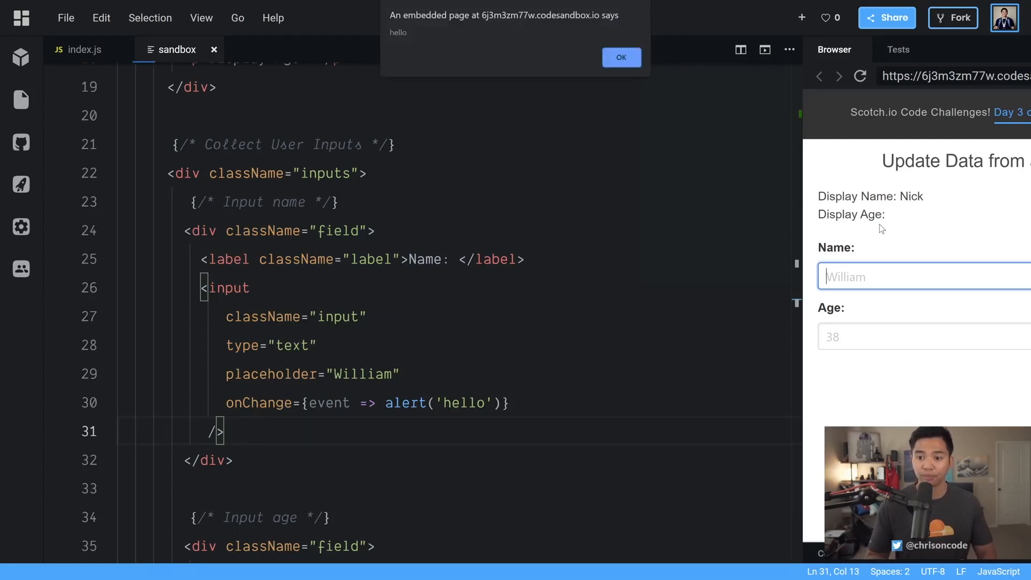
mouse_move(421, 49)
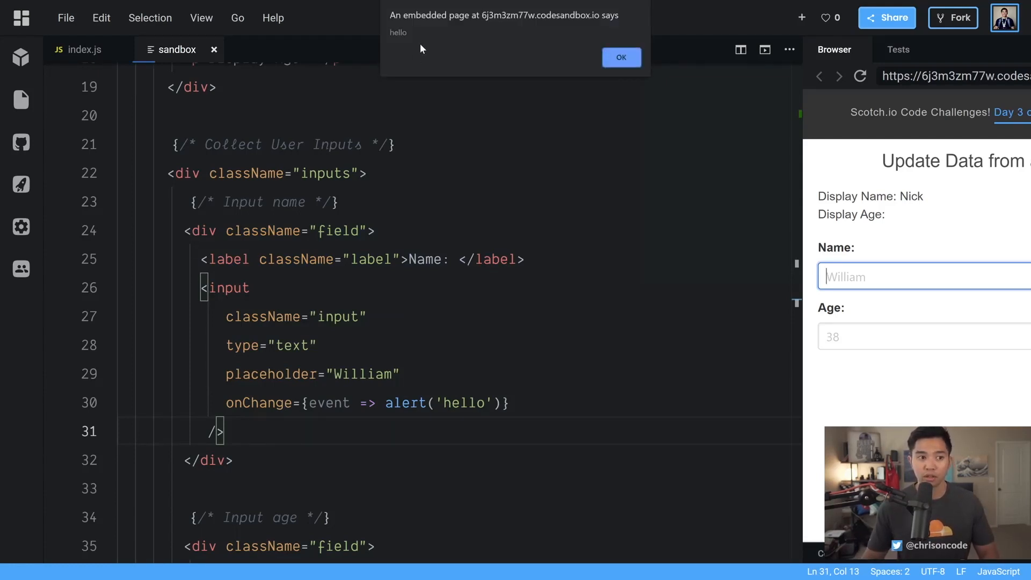
mouse_move(590, 62)
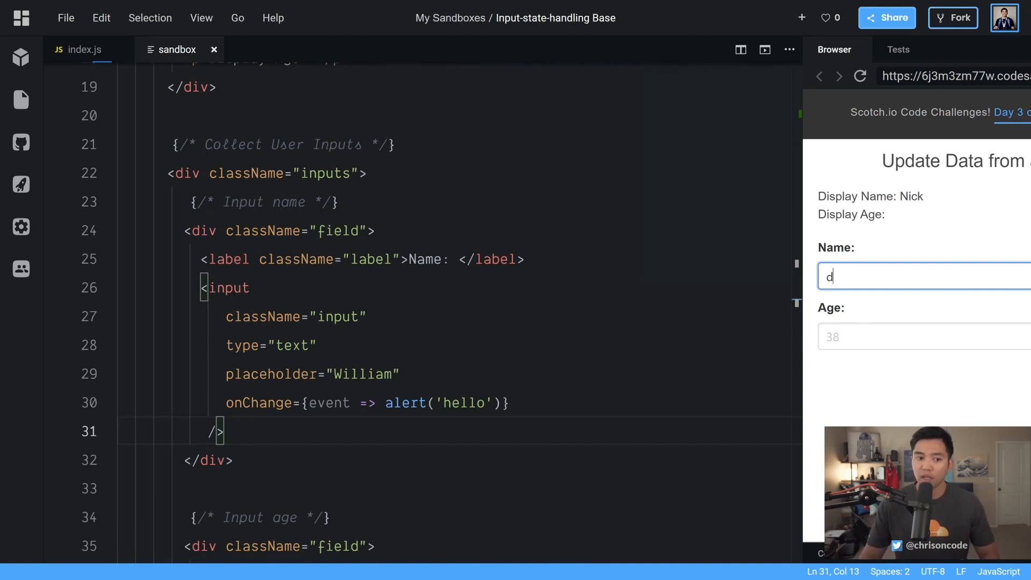
Make onChange alert event.target.value, then type 'd' and dismiss the 'd' alert.
double_click(328, 403)
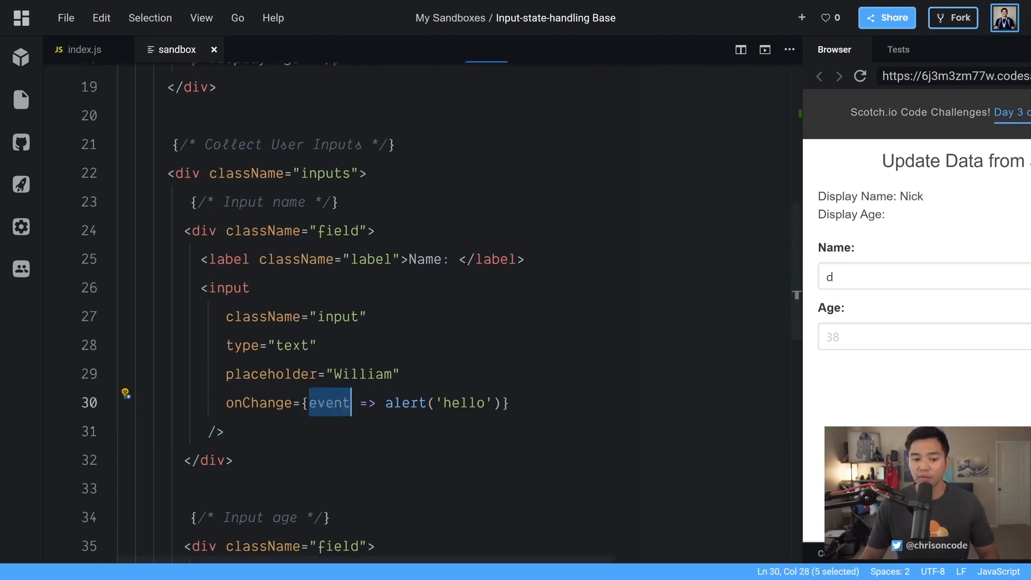
text(e)
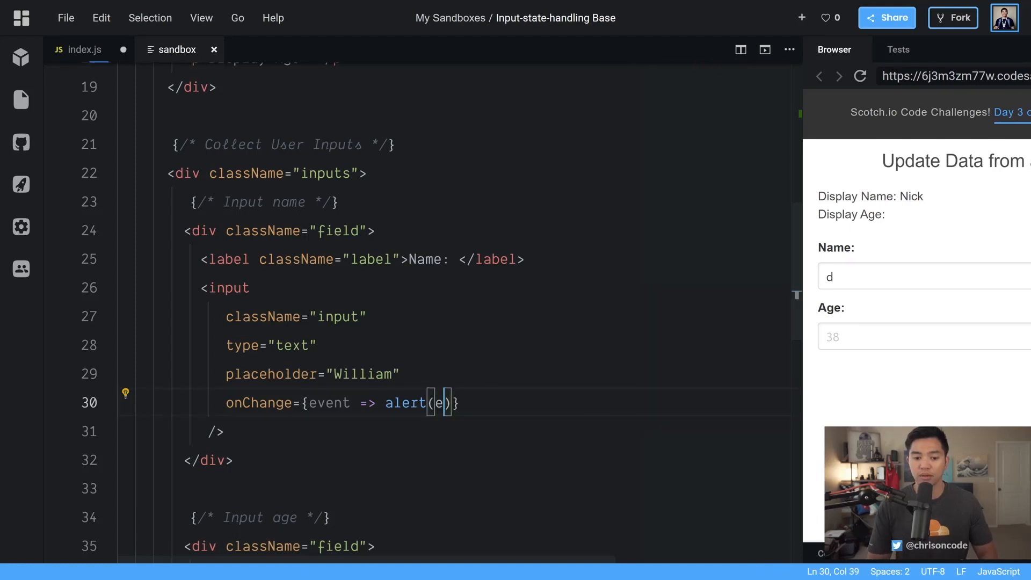
text(.target)
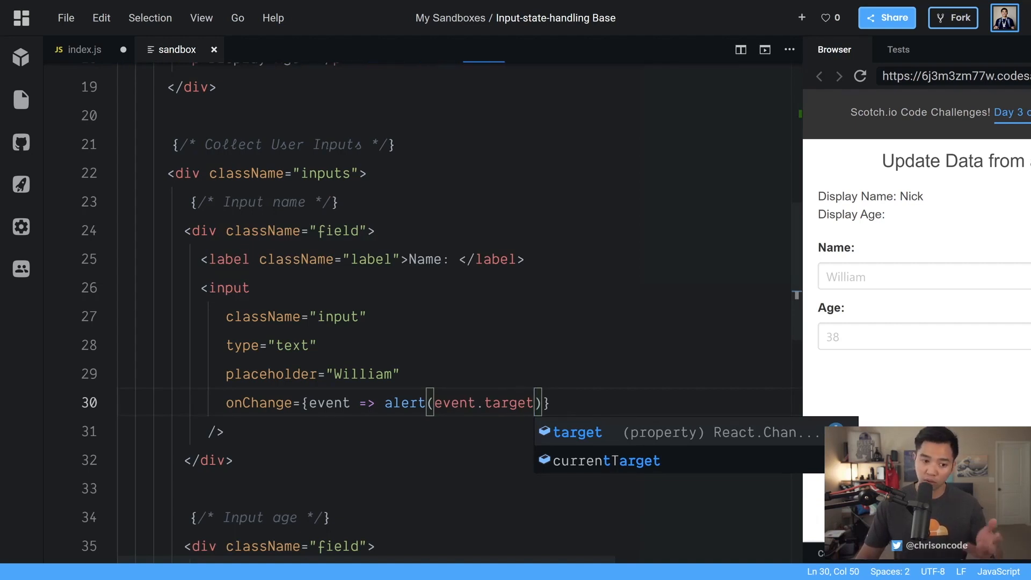
text(.value)
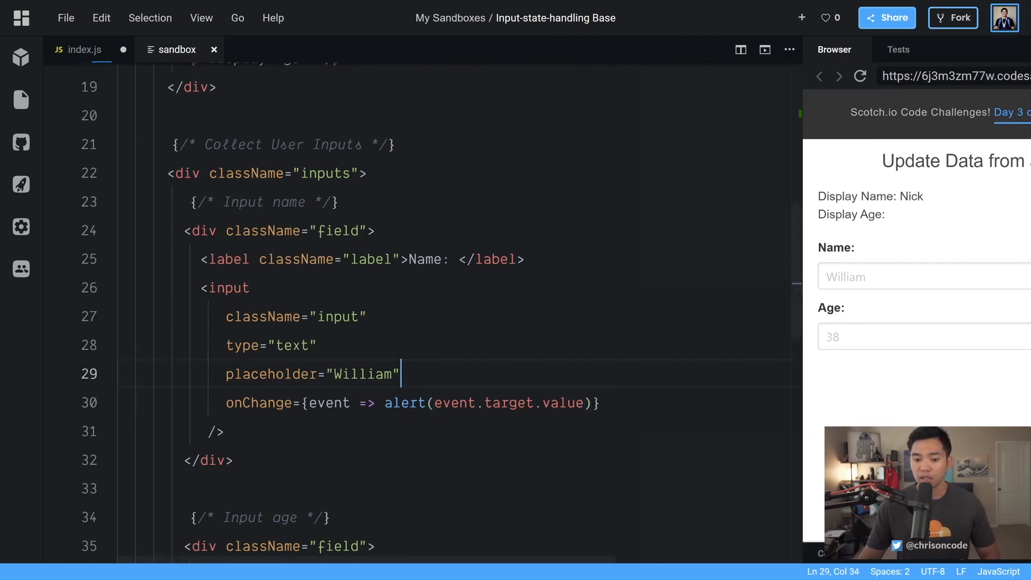
text(d)
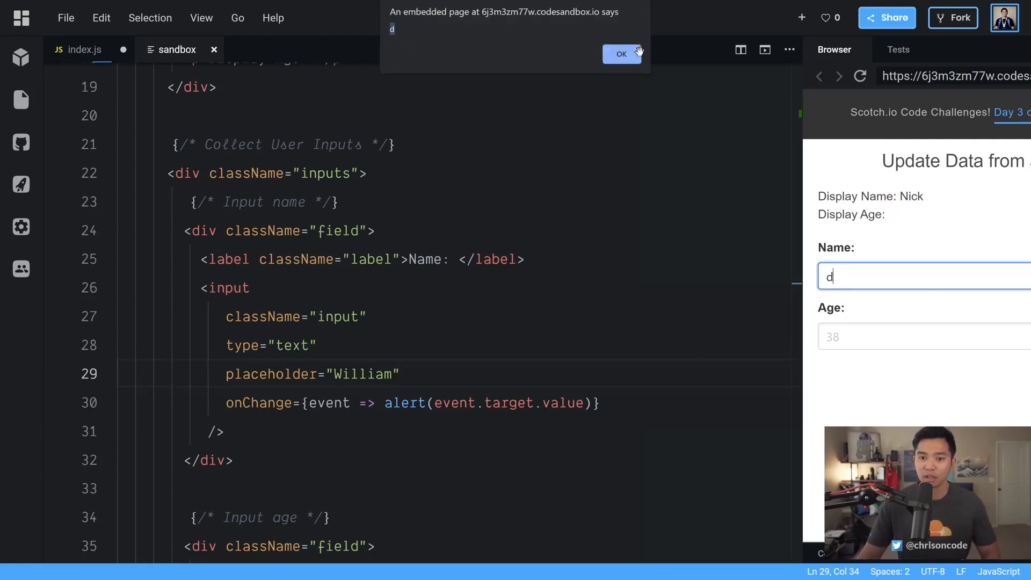
click(622, 53)
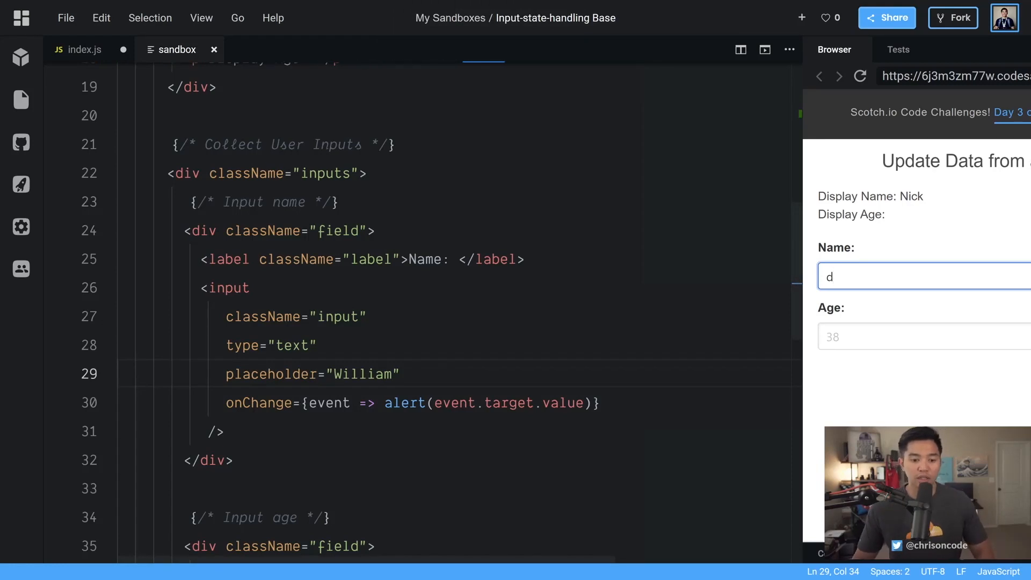
Add value={name} to the name input so its field shows Nick.
text(value=)
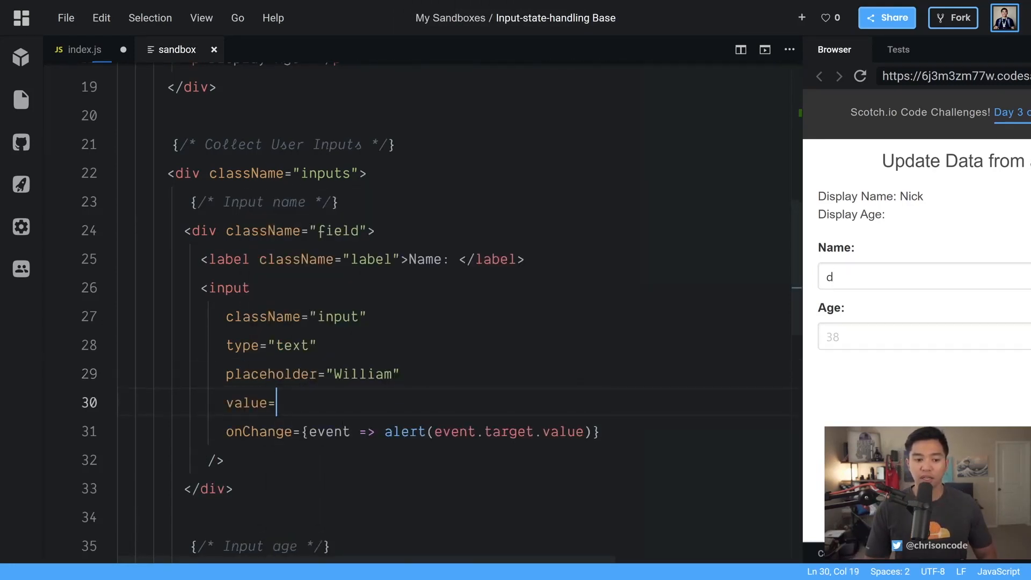
text({name})
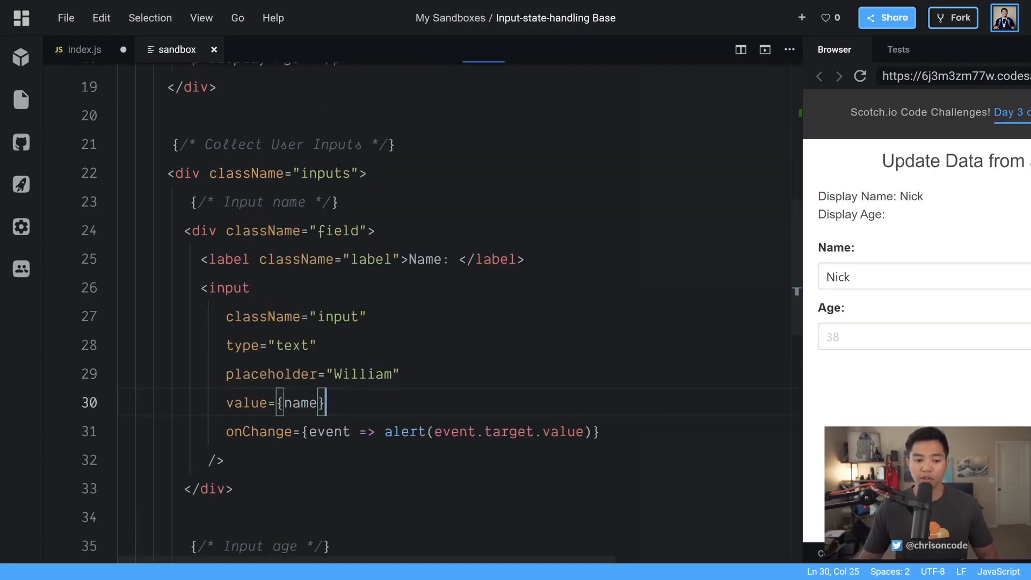
double_click(837, 276)
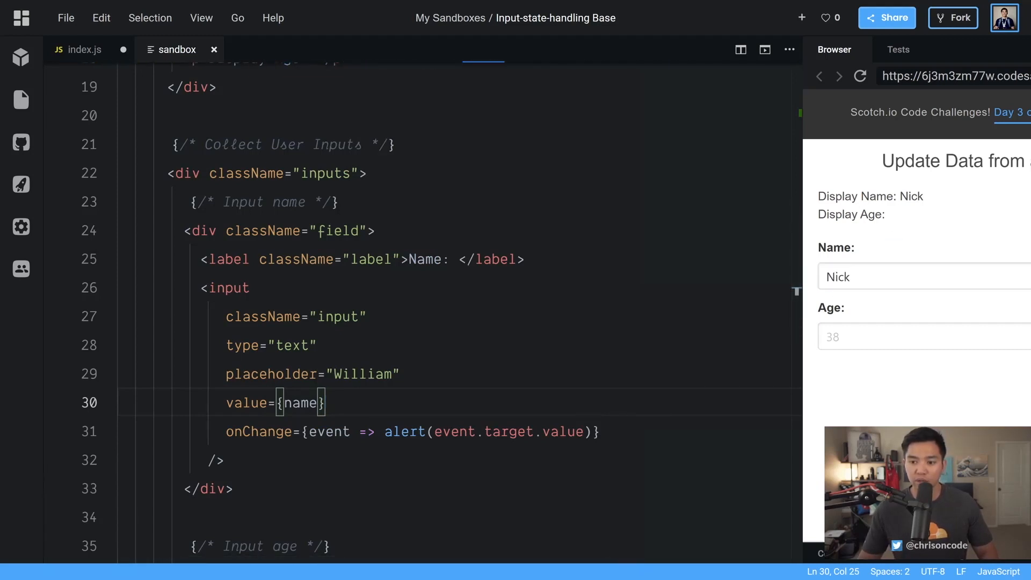
mouse_move(968, 198)
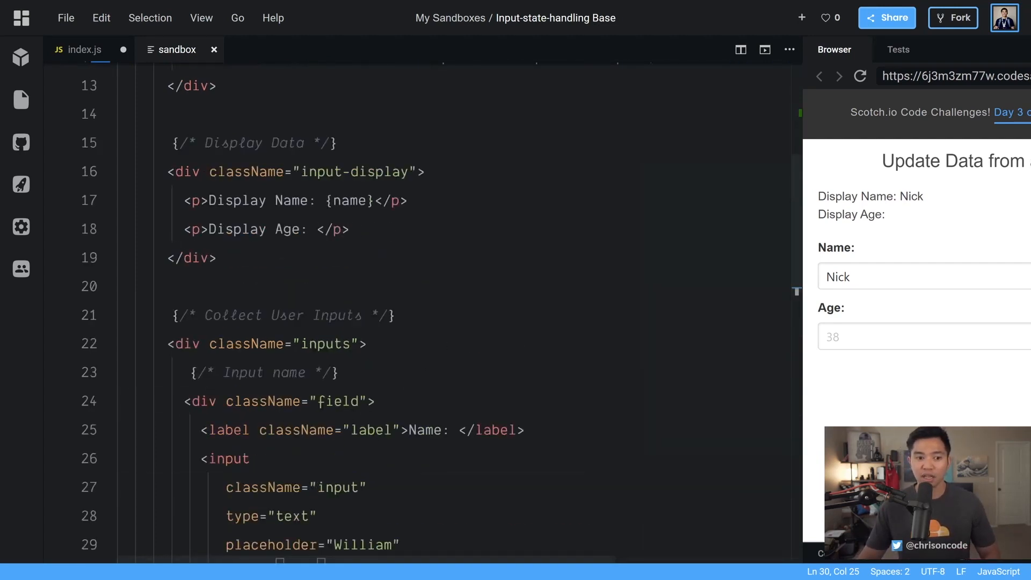
Swap the name input's alert for setName(event.target.value) in its onChange handler.
double_click(273, 169)
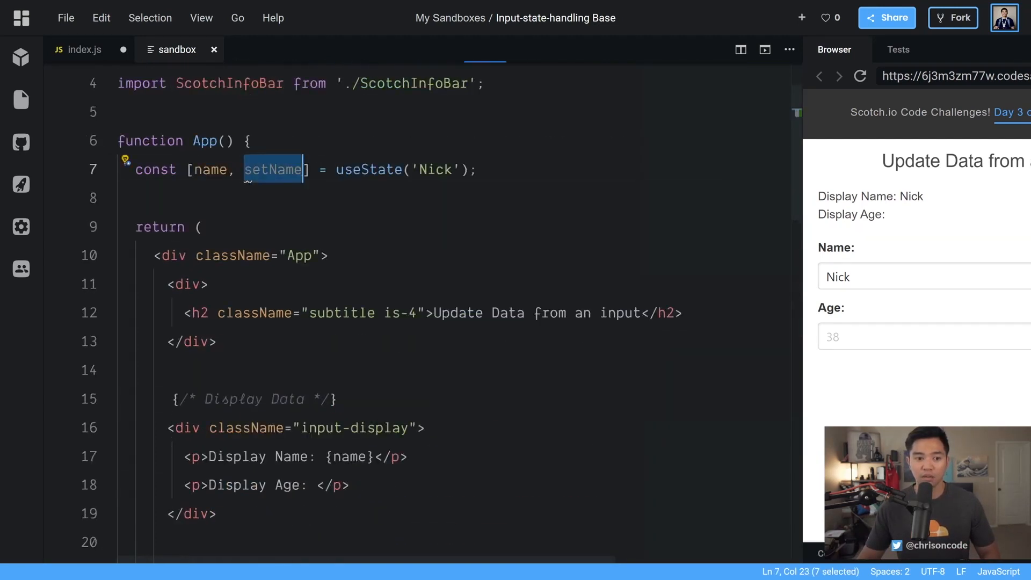
scroll(down, 3)
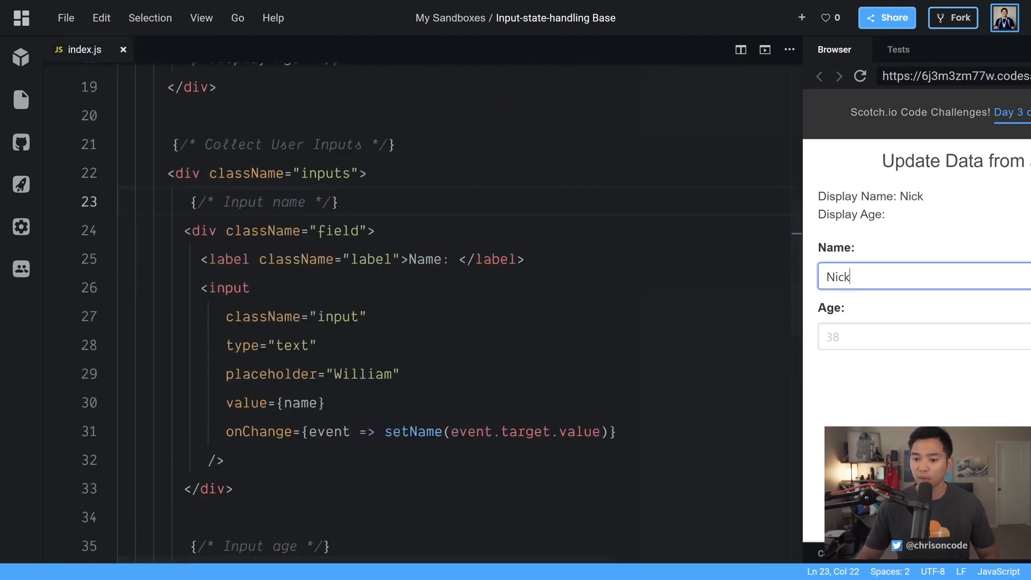
text(333333)
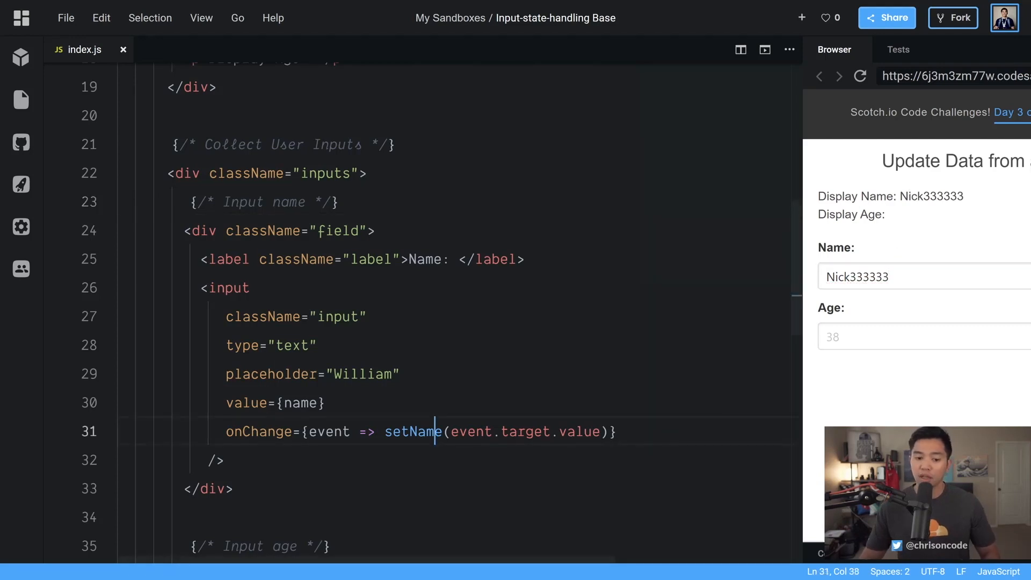
double_click(413, 431)
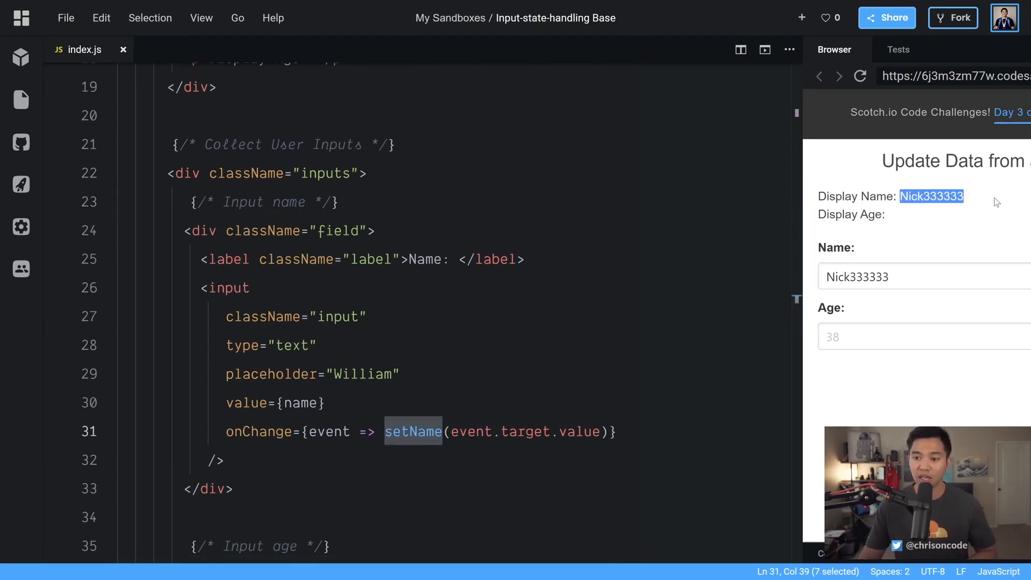
mouse_move(968, 204)
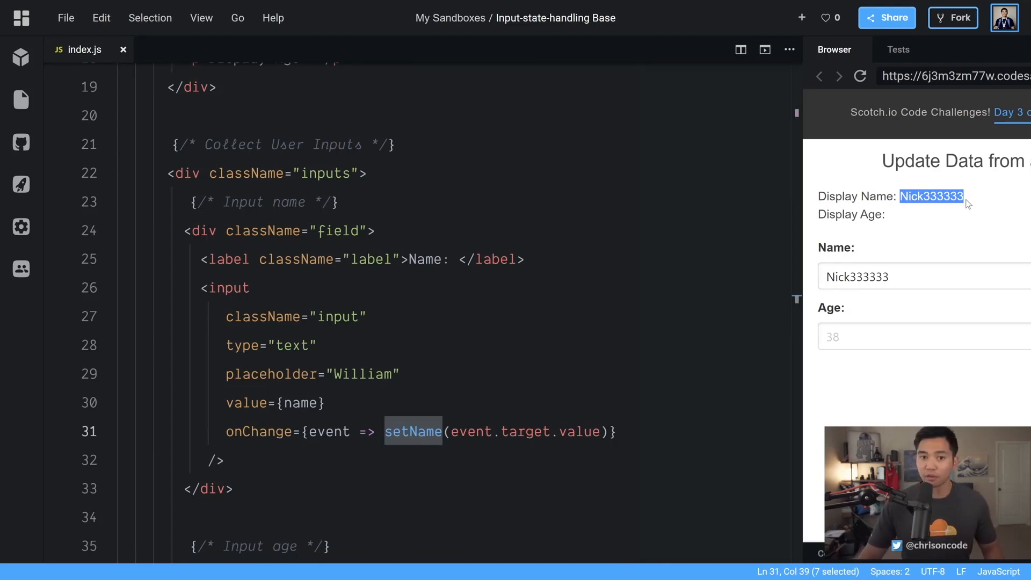
mouse_move(930, 267)
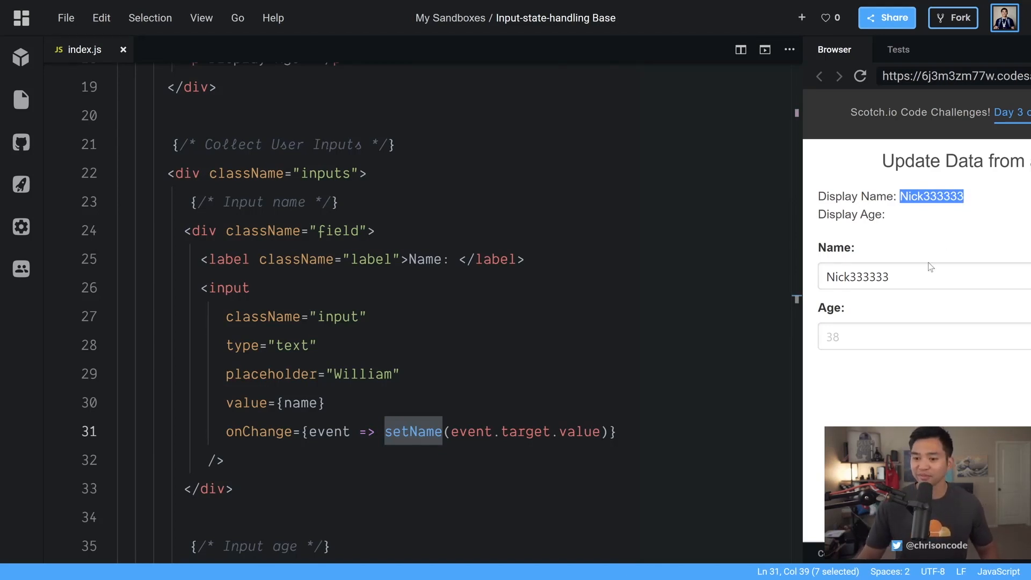
Type 'Ch' in the Name field and review useState, setName and the onChange attribute.
text(Chris)
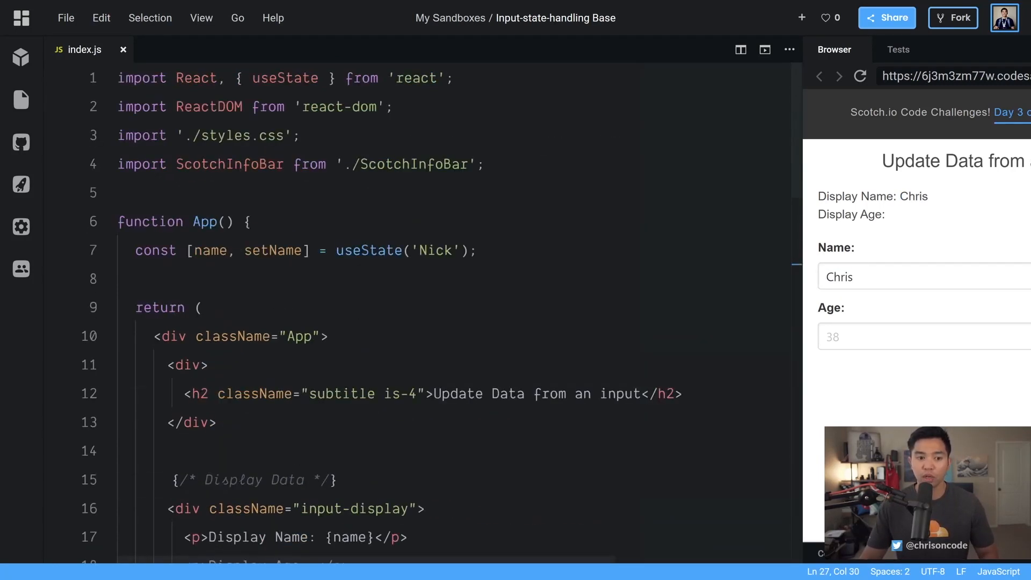
double_click(369, 251)
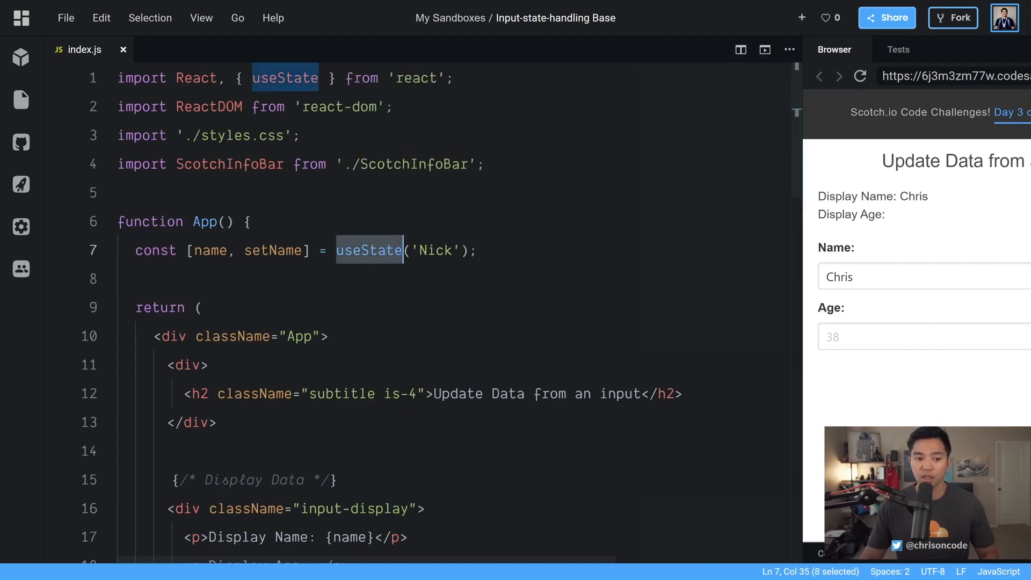
double_click(272, 251)
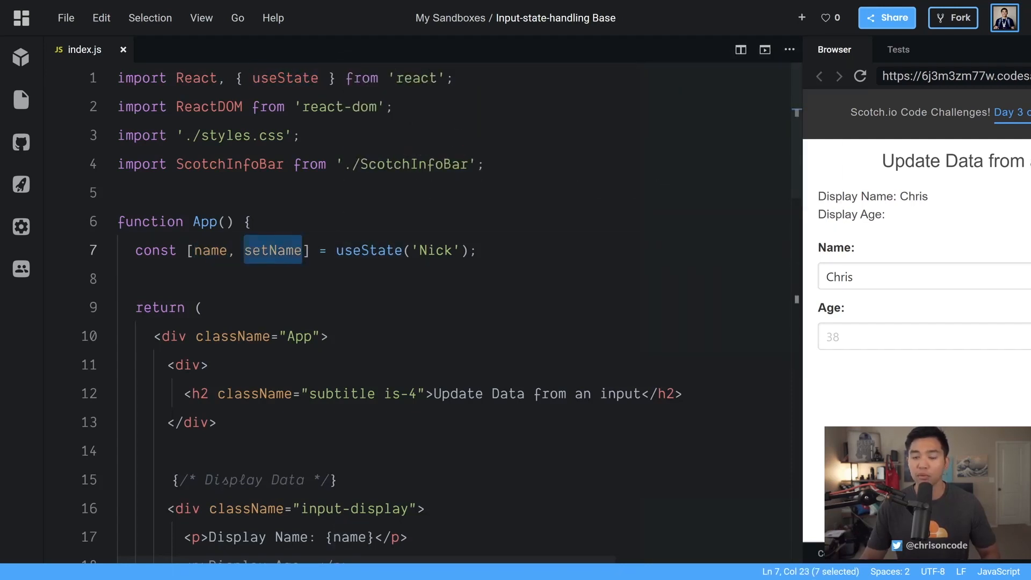
scroll(down, 3)
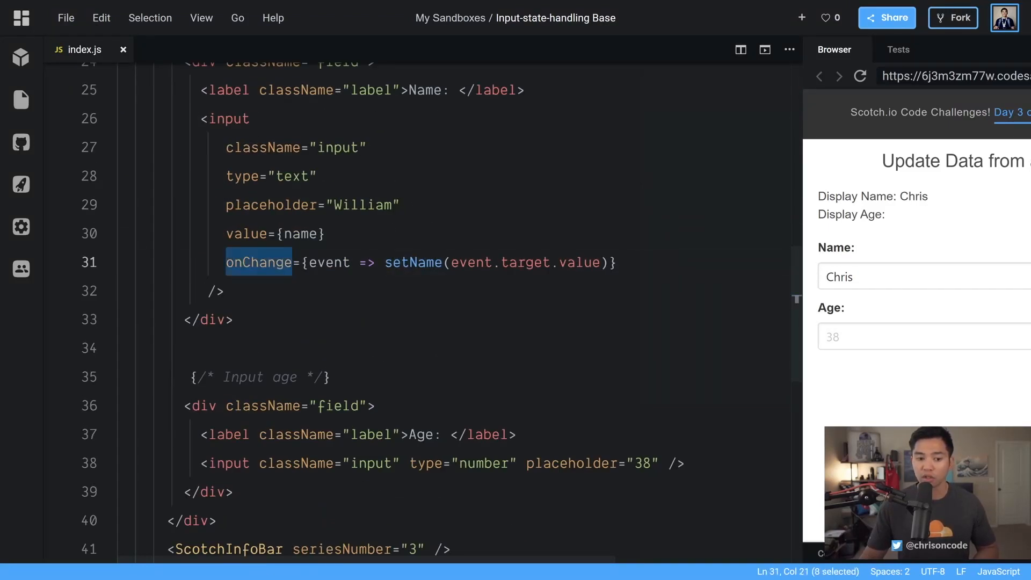
double_click(413, 262)
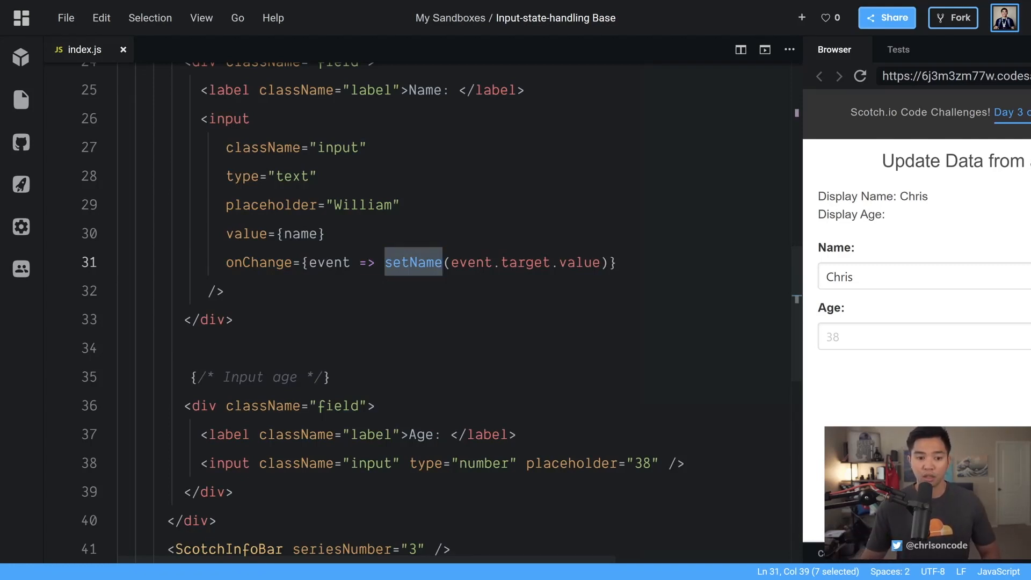
text(e, setName] = useState('Nick');)
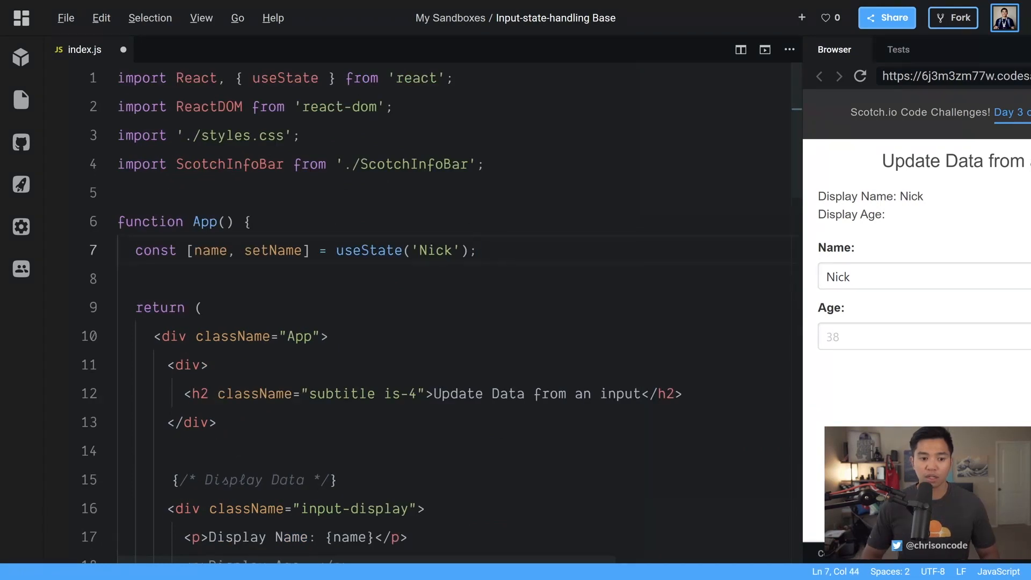
Add an age state with useState starting at 30, checking it against the 'Nick' initial value.
text(const [age, setName] = useState('Nick');)
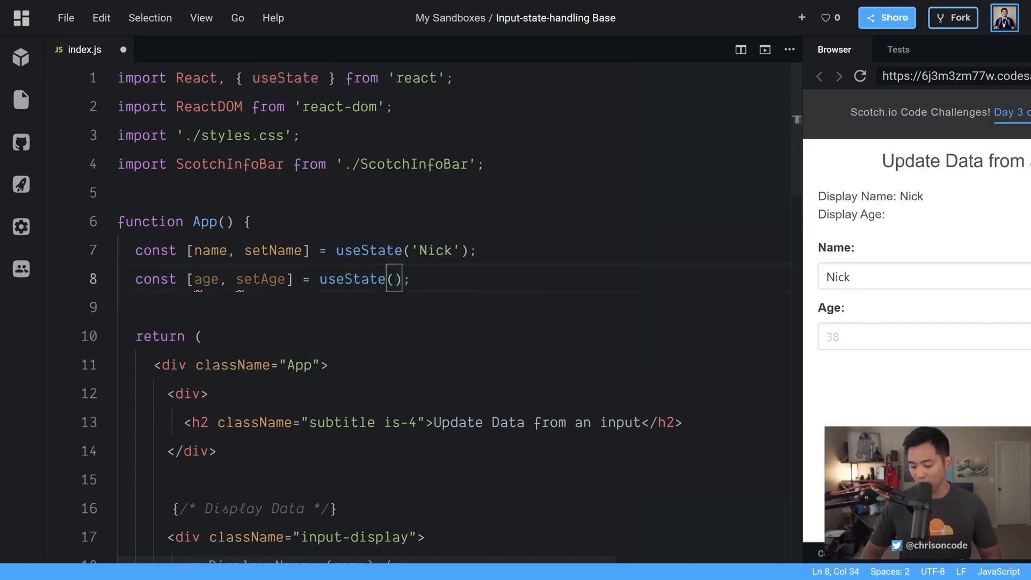
text(30)
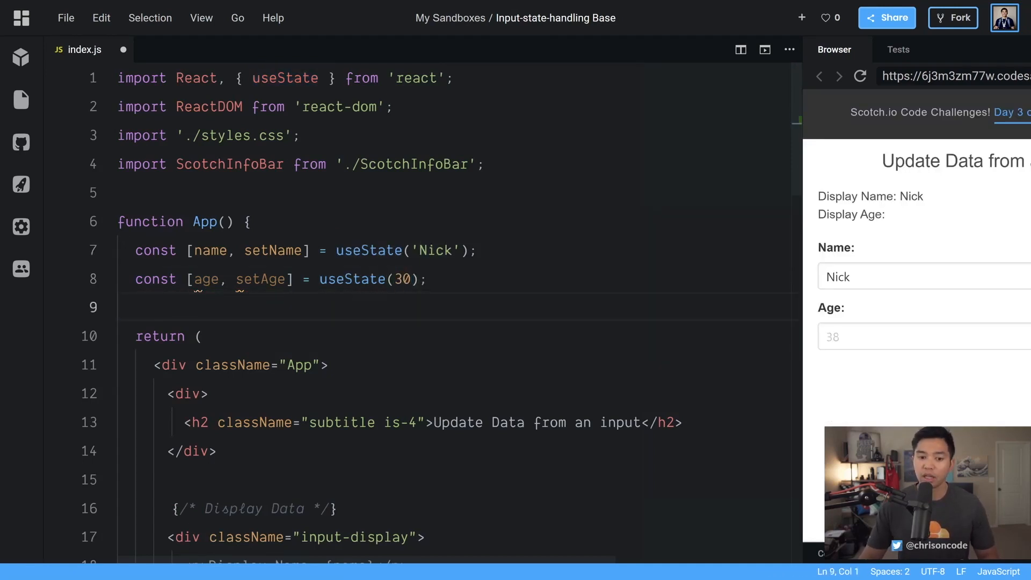
double_click(432, 250)
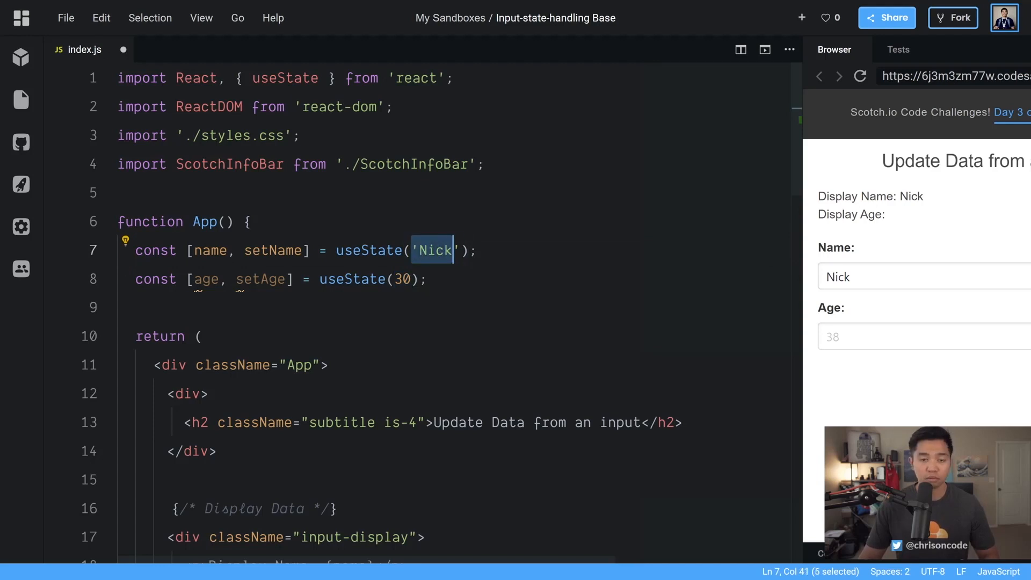
key(Shift+Right)
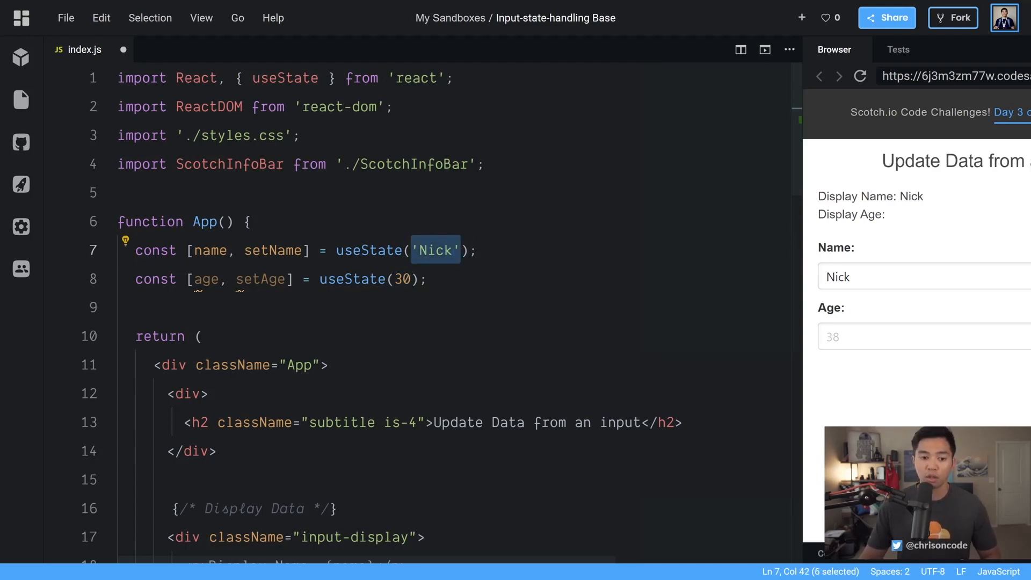
Insert {age} into the Display Age paragraph so the preview reads 'Display Age: 30'.
scroll(down, 3)
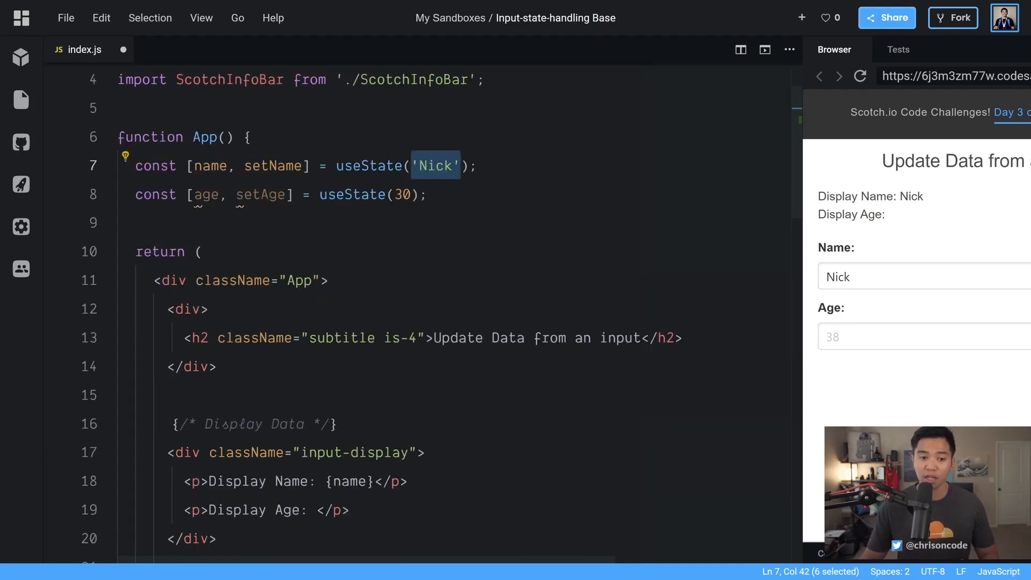
scroll(down, 3)
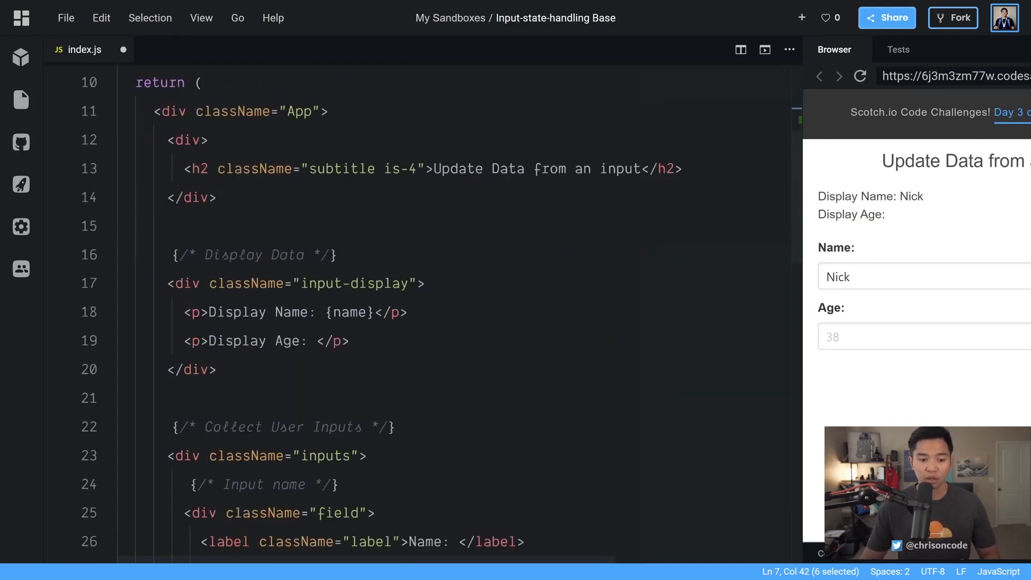
text({age})
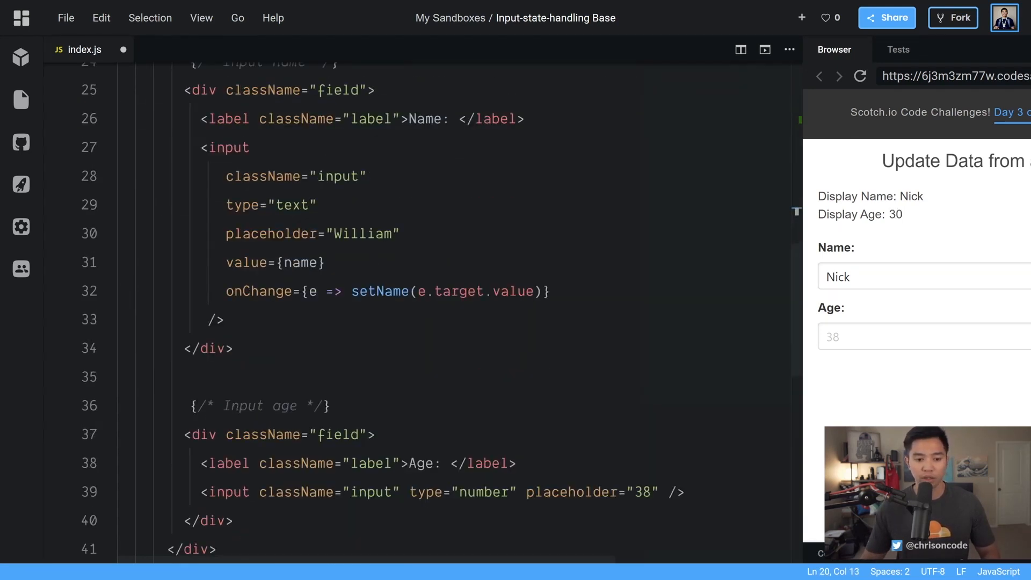
Copy the name input's value and onChange lines into the age input, adapting them for age.
drag(225, 263, 549, 291)
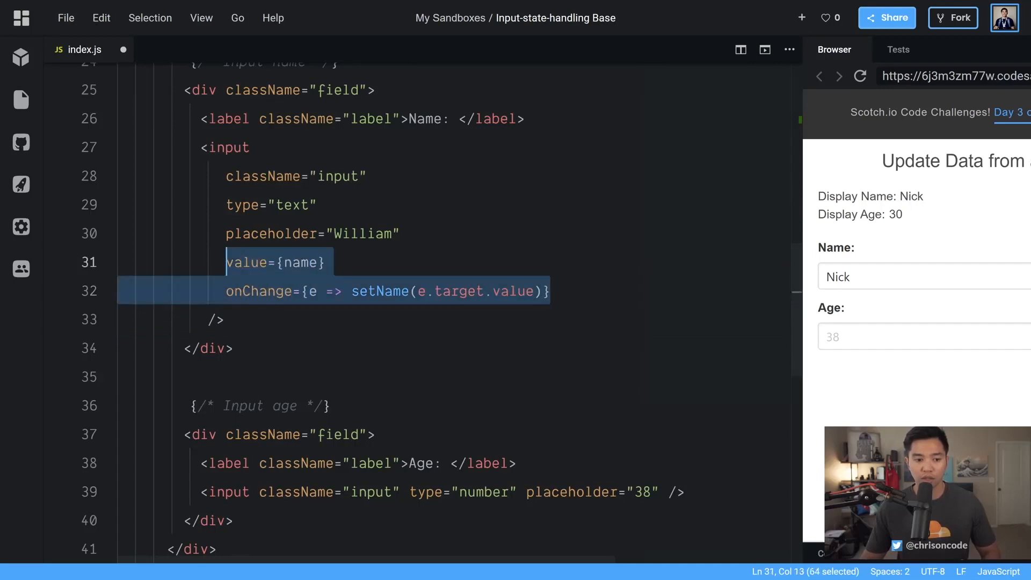
click(659, 491)
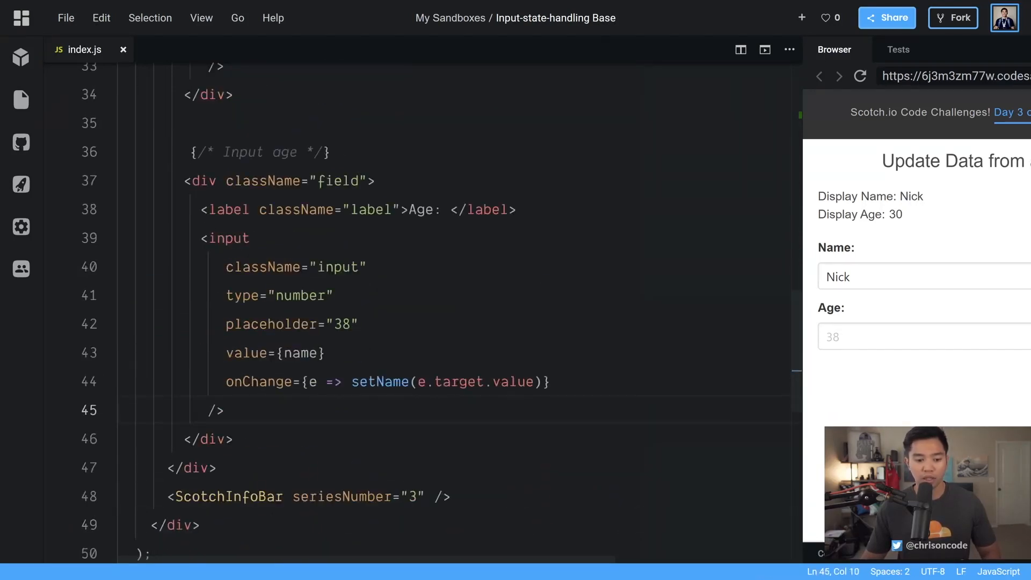
mouse_move(271, 324)
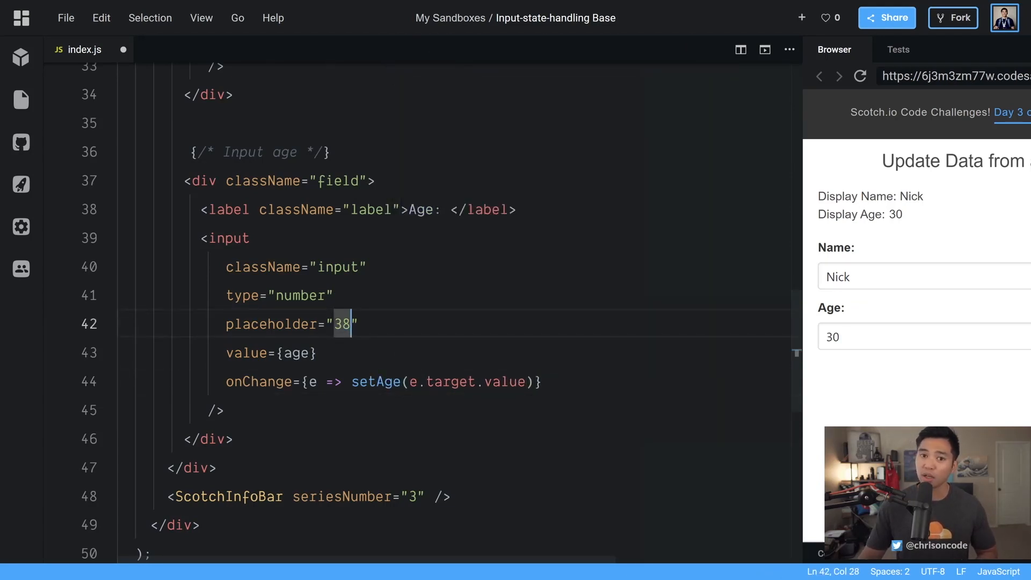
drag(409, 381, 527, 381)
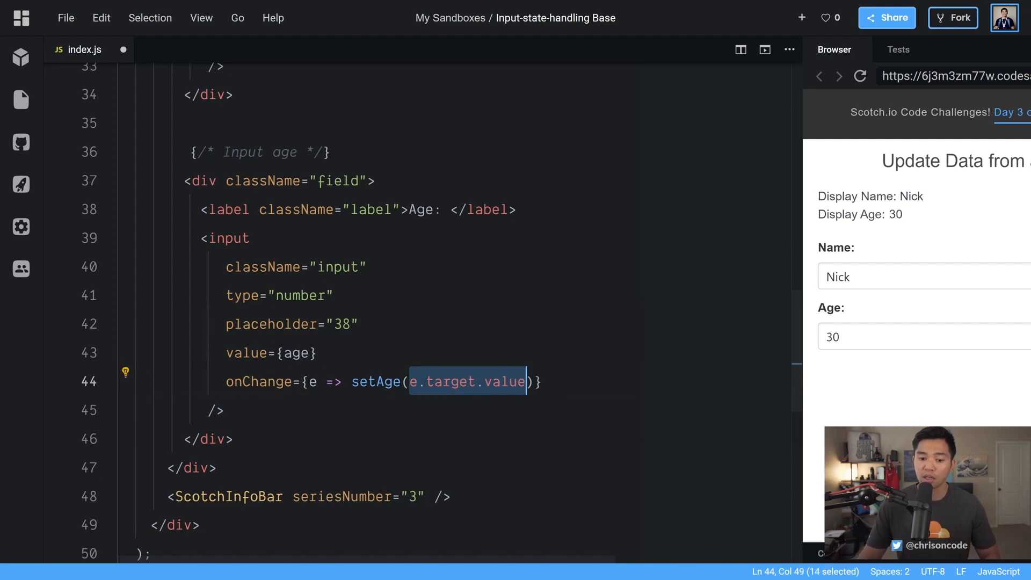
mouse_move(487, 327)
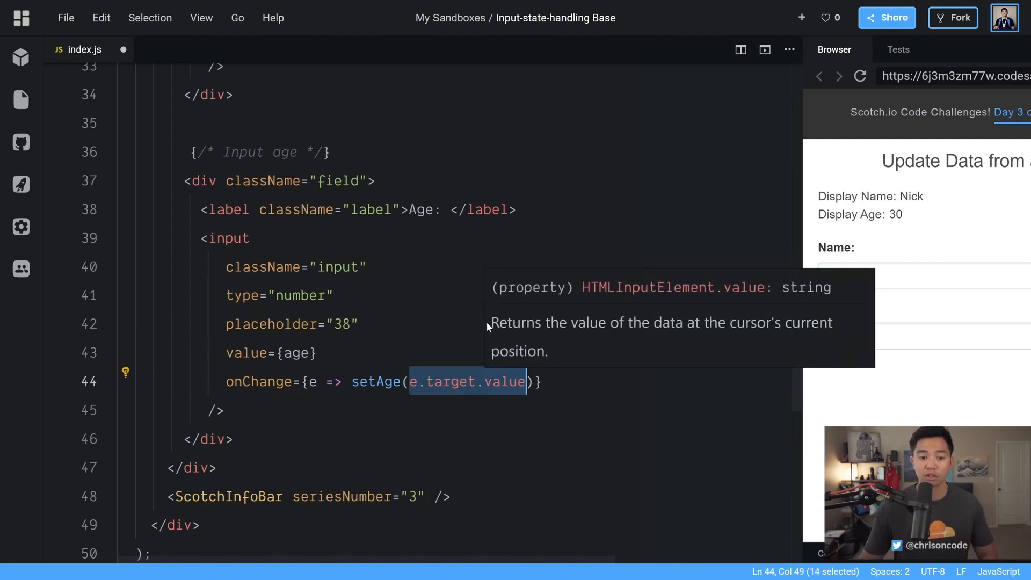
text(console.lo)
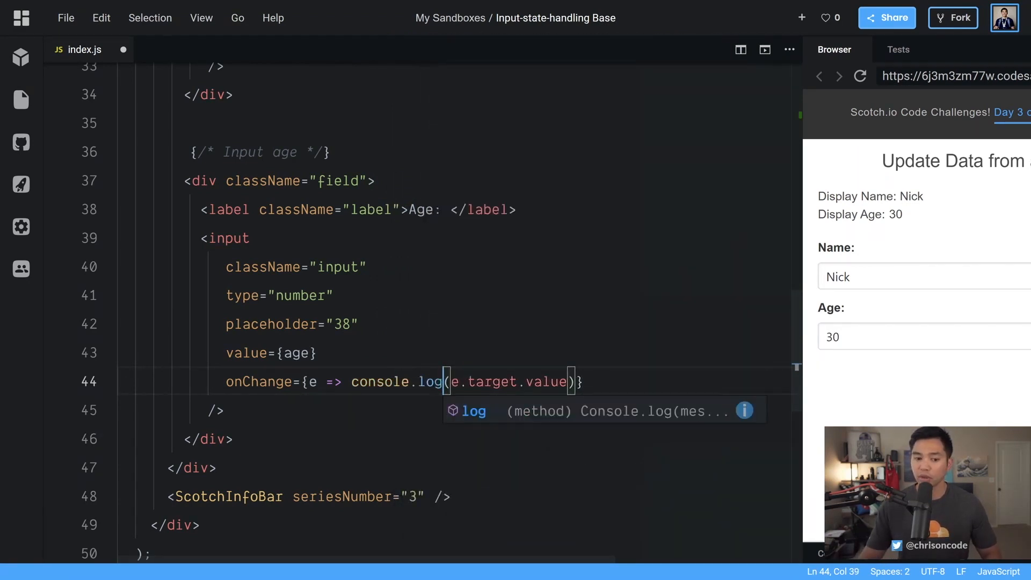
Log typeof e.target.value to the preview's developer console, which reports a string.
double_click(492, 382)
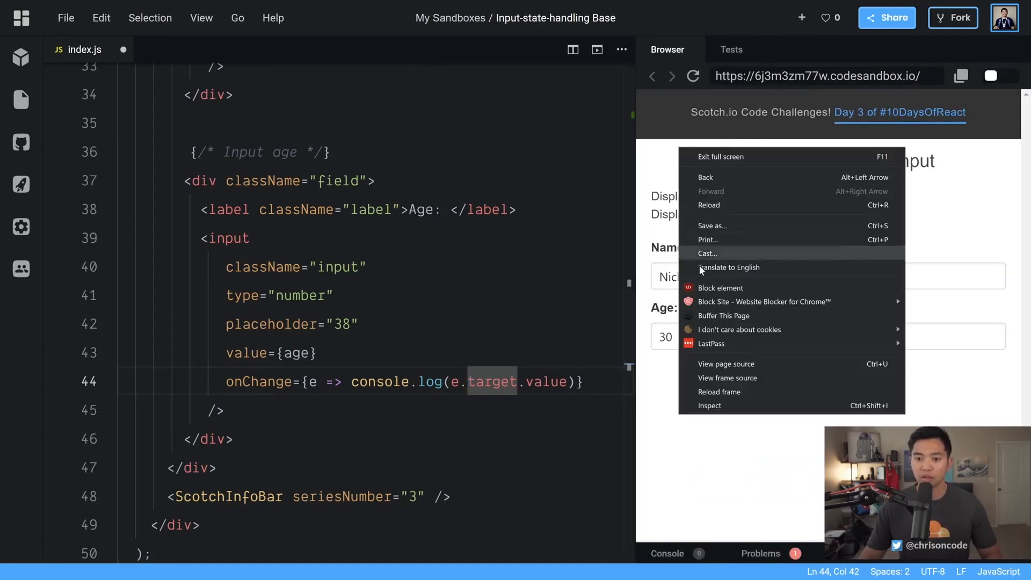
click(709, 406)
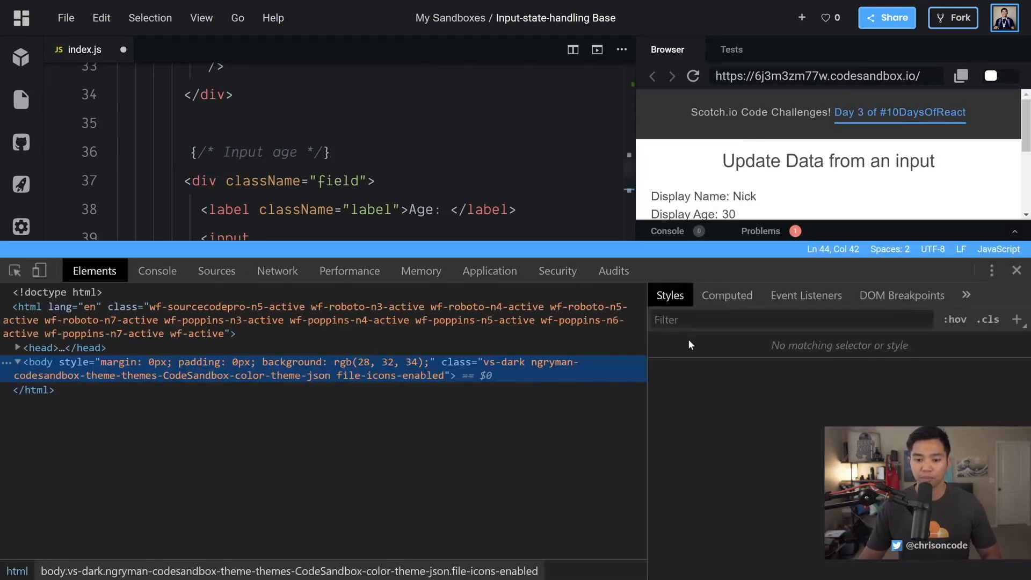
click(157, 270)
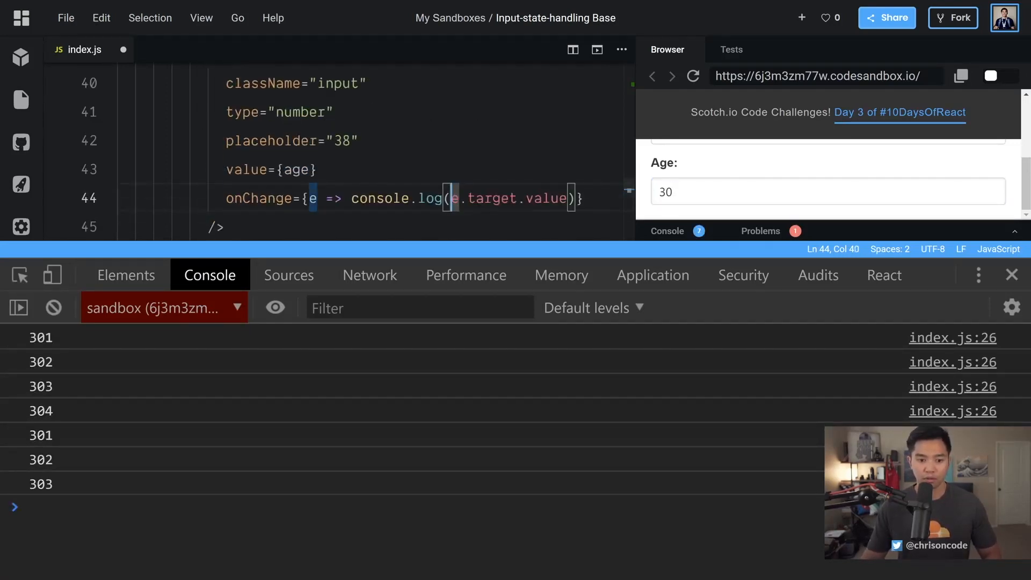
text(typeof)
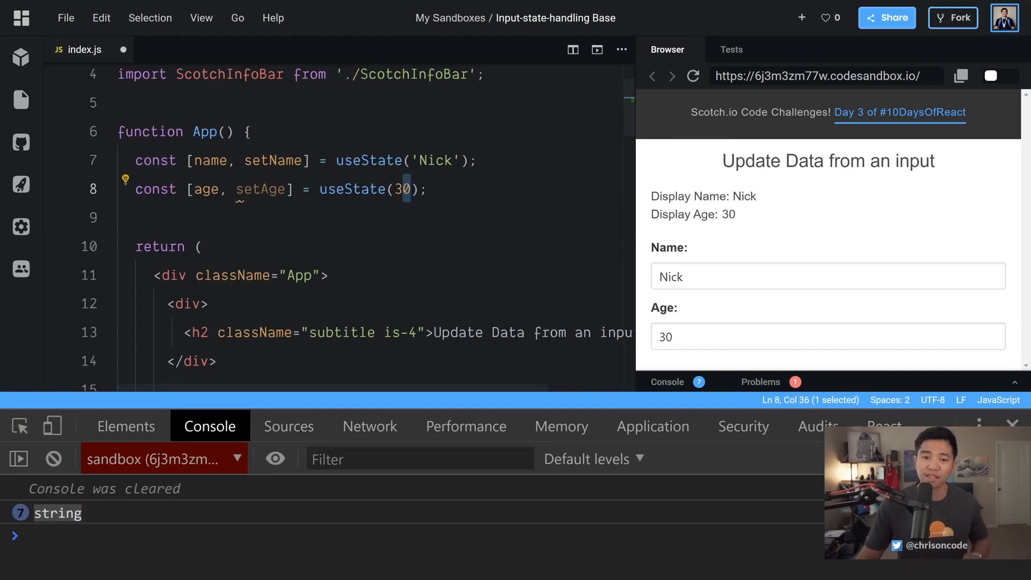
Change the age onChange to setAge(+e.target.value), dropping typeof and console.log.
scroll(down, 3)
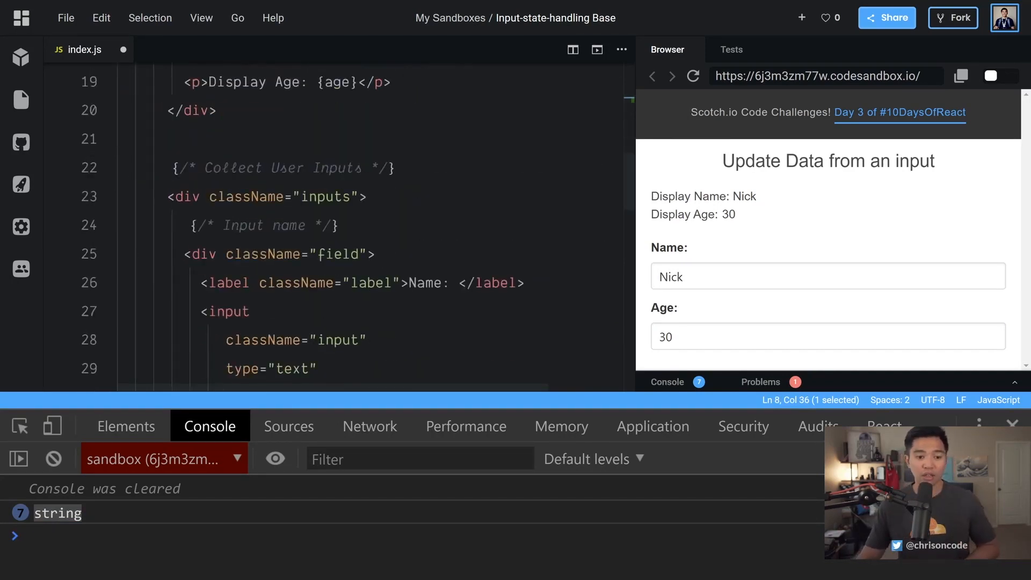
scroll(down, 3)
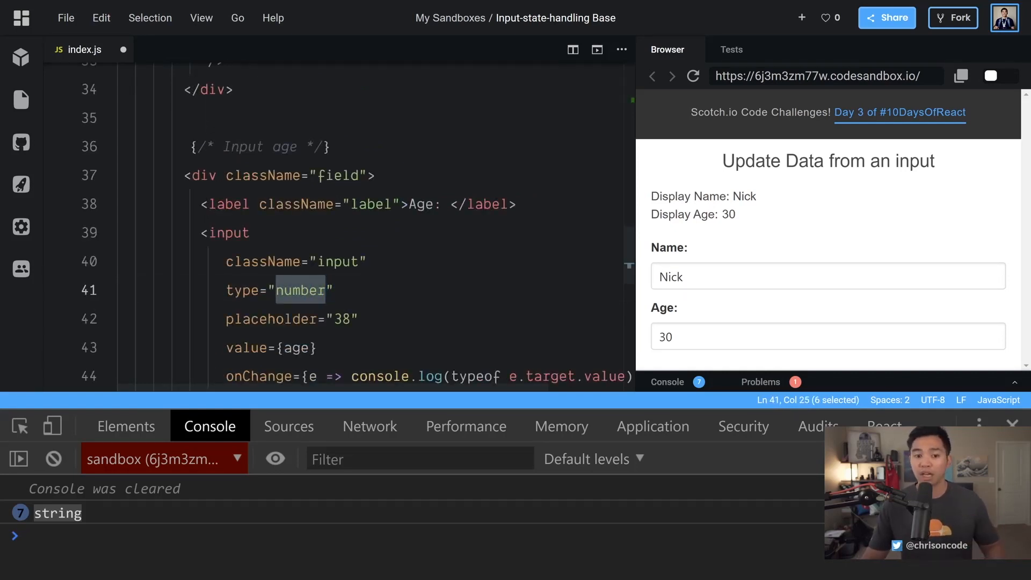
scroll(down, 3)
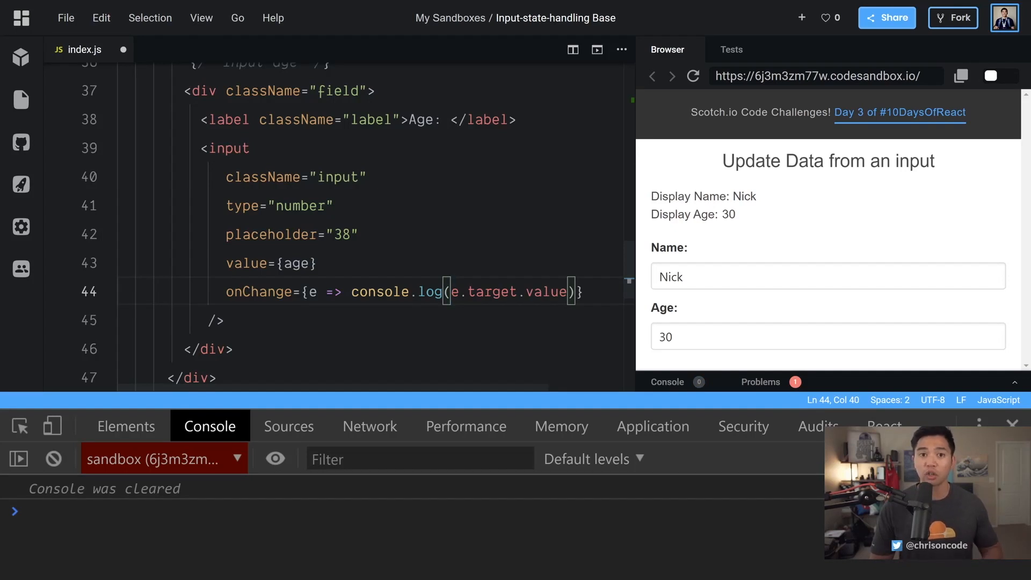
text(+)
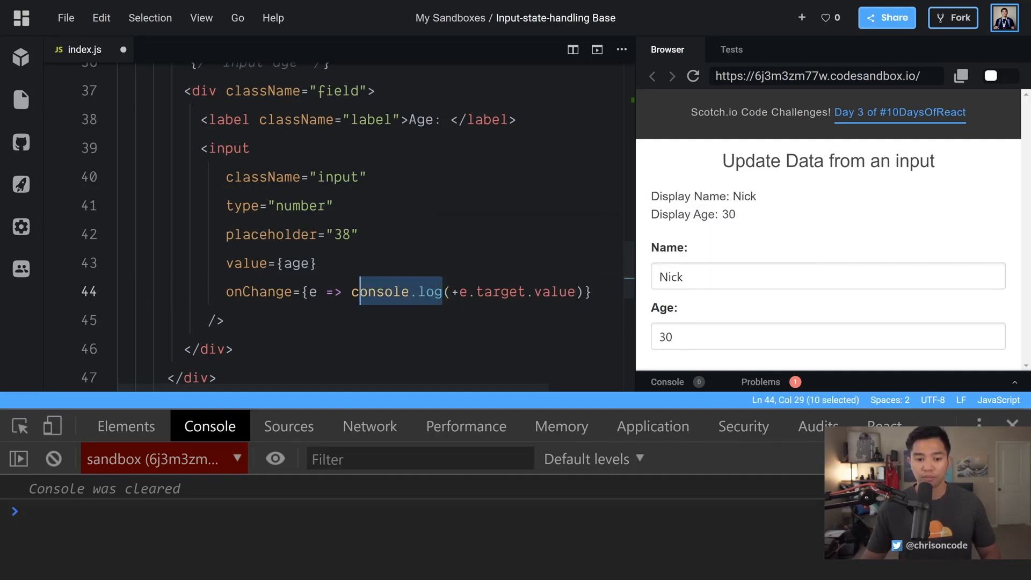
text(setAge)
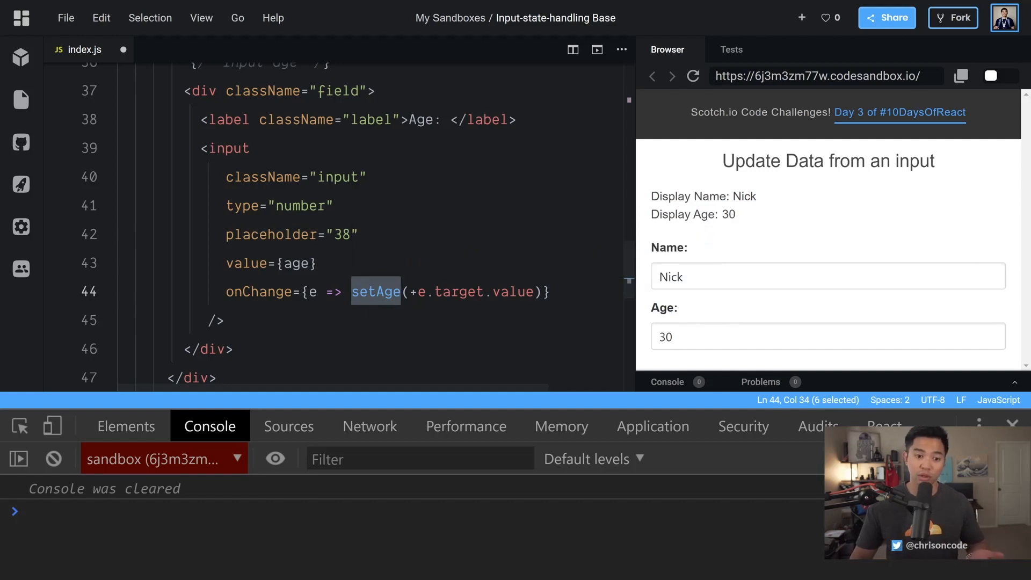
double_click(303, 205)
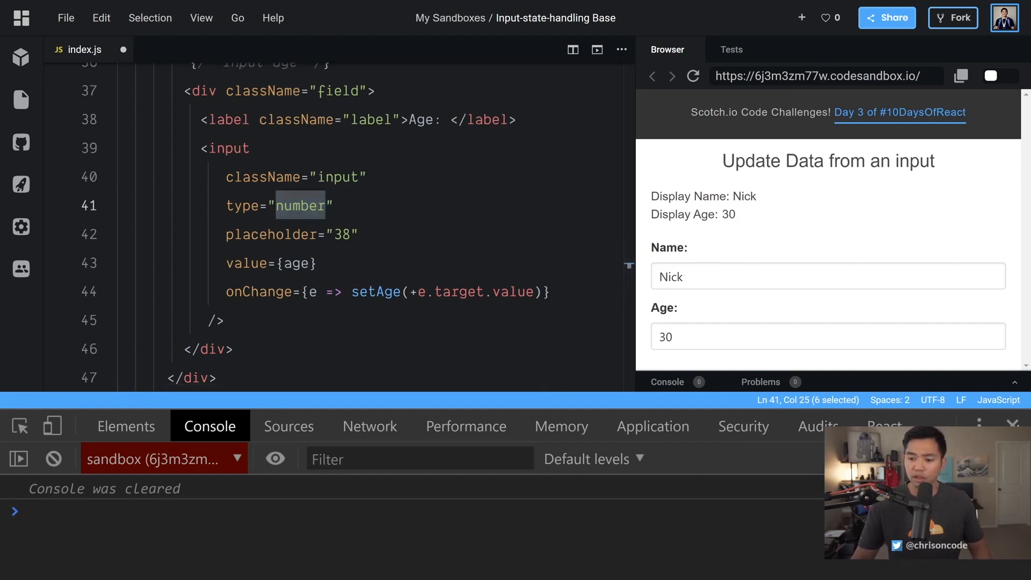
Set the preview's Age to 33 and type 'Chris' as the name, then select the name input's onChange.
click(828, 336)
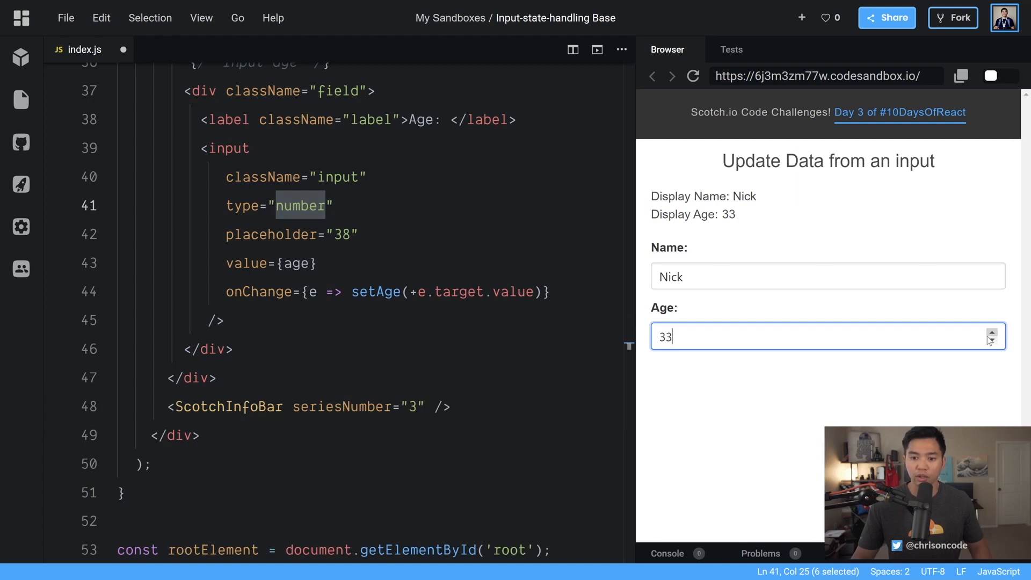
text(Chris)
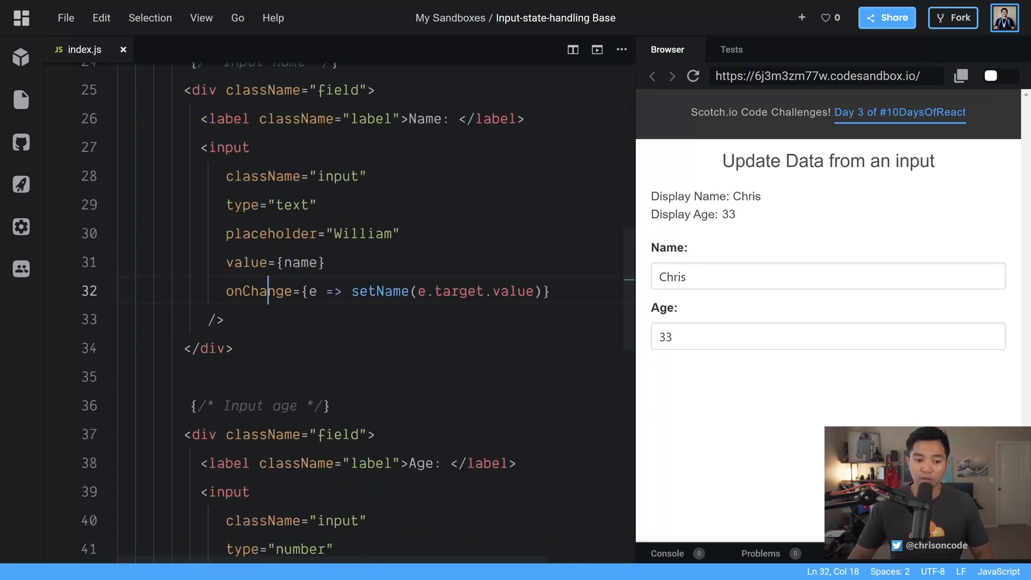
double_click(257, 291)
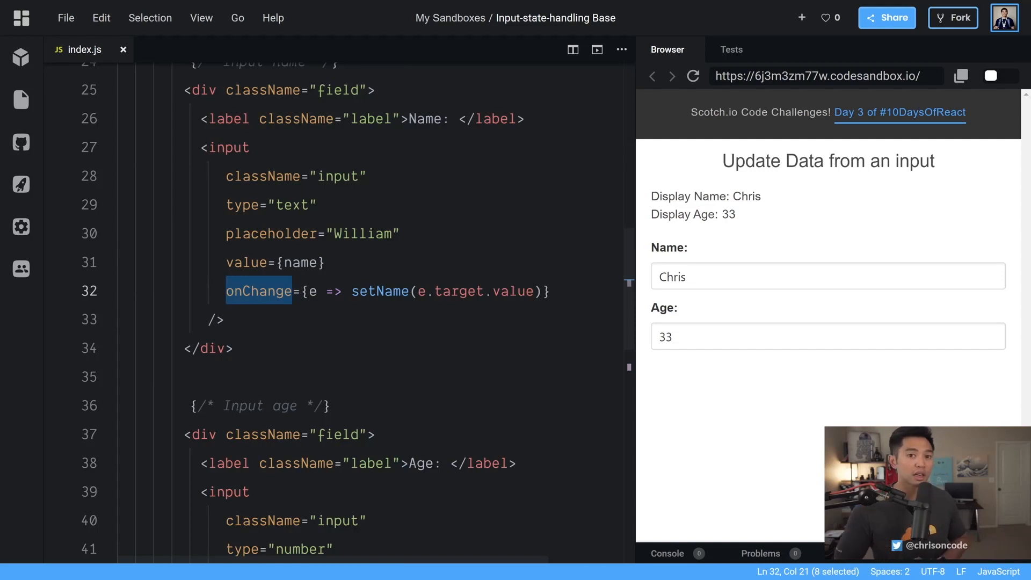